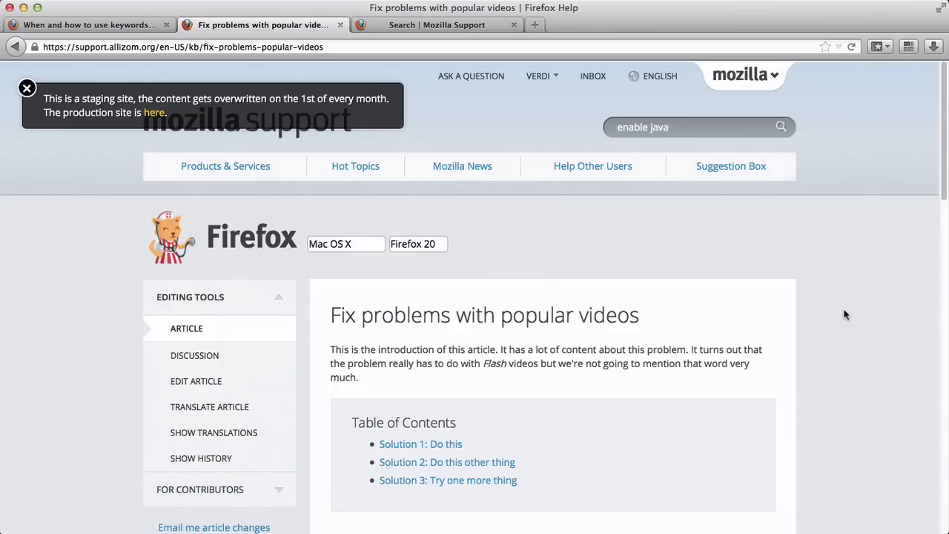
mouse_move(849, 326)
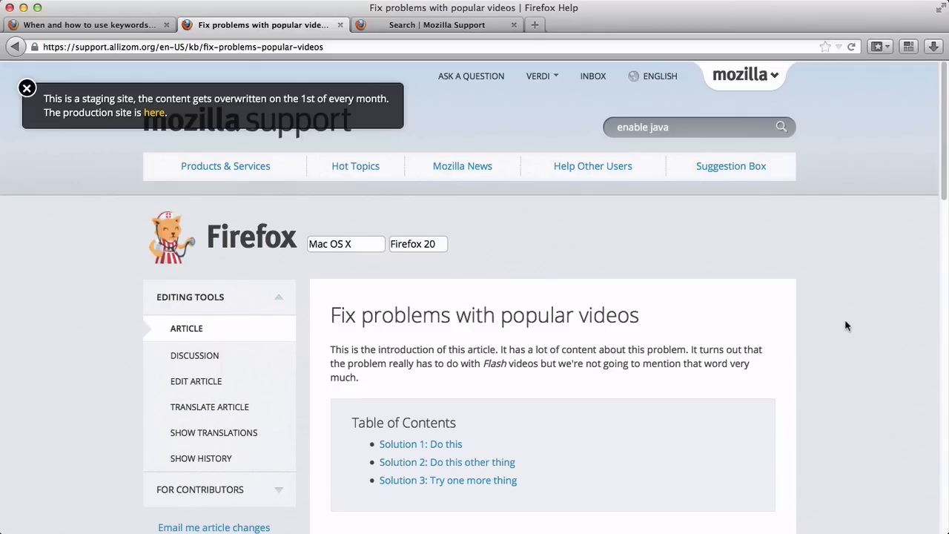
mouse_move(836, 353)
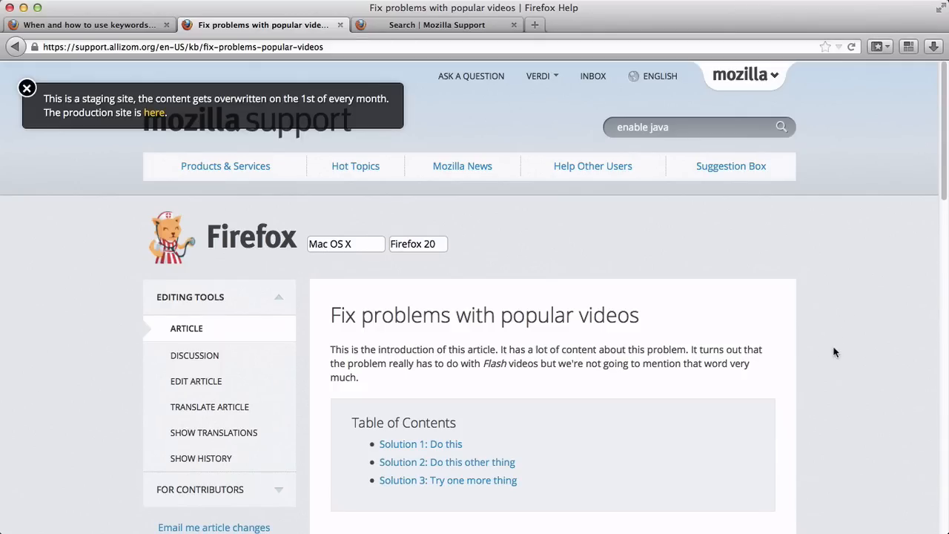
- Highlight the word Flash in the article introduction and read down through the article
double_click(494, 363)
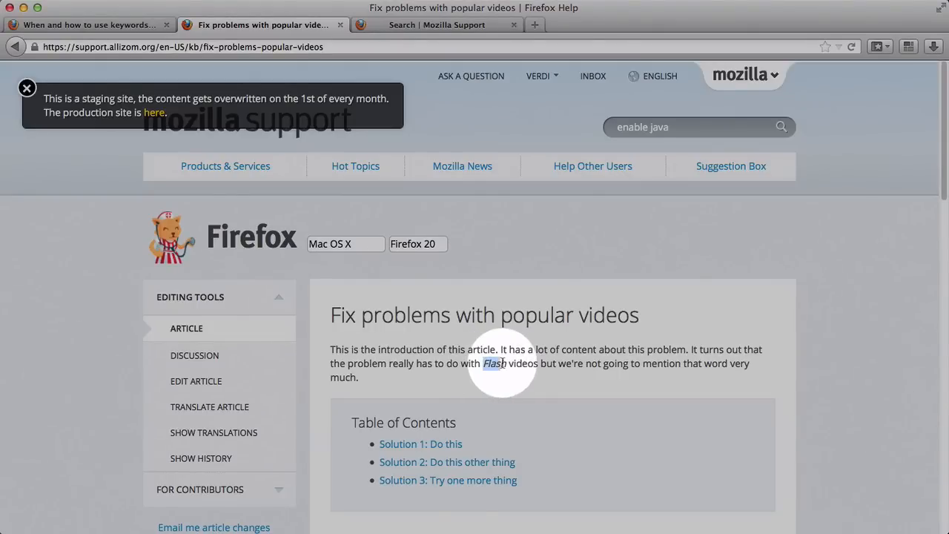
mouse_move(579, 394)
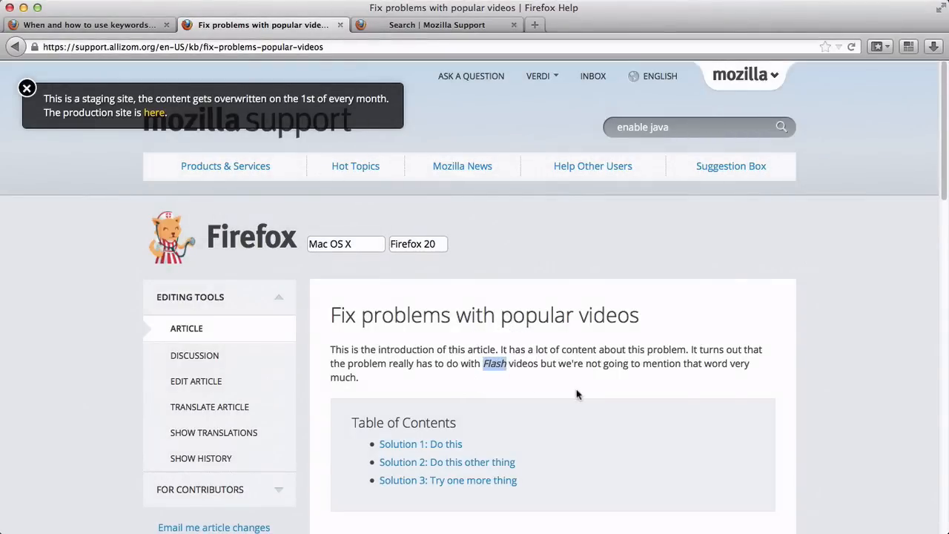
scroll(down, 3)
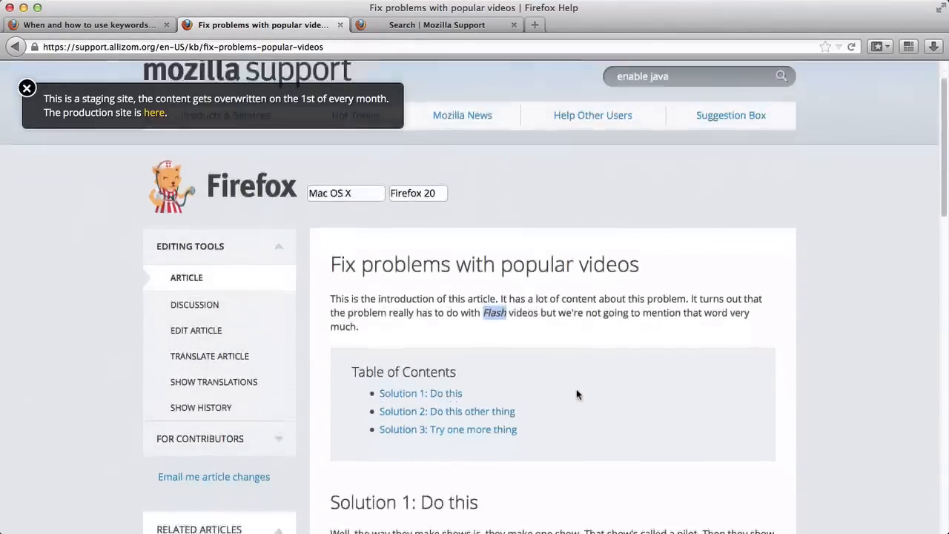
scroll(down, 3)
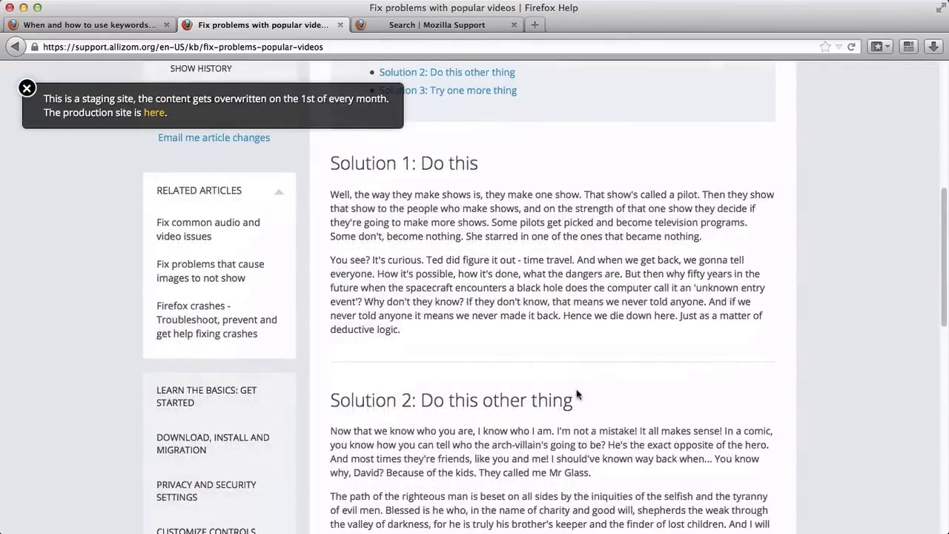
scroll(down, 3)
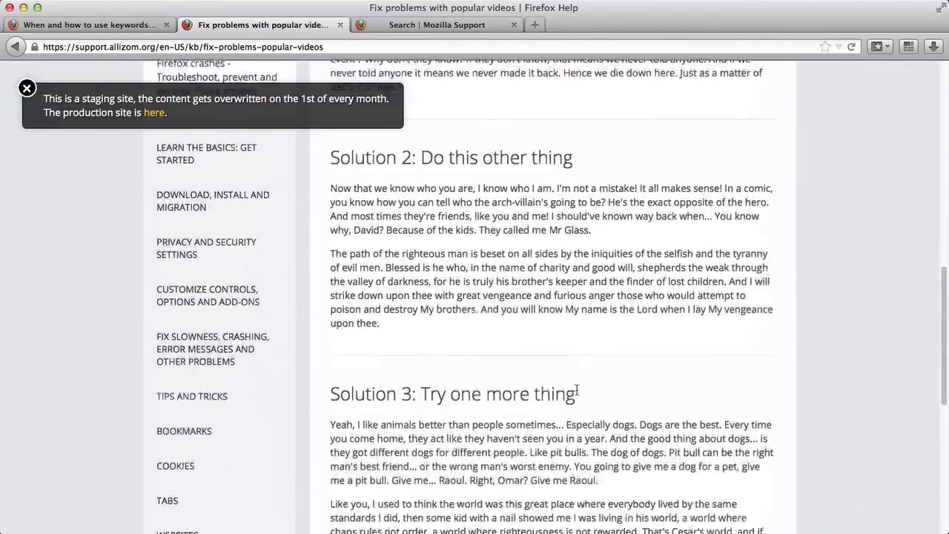
scroll(down, 3)
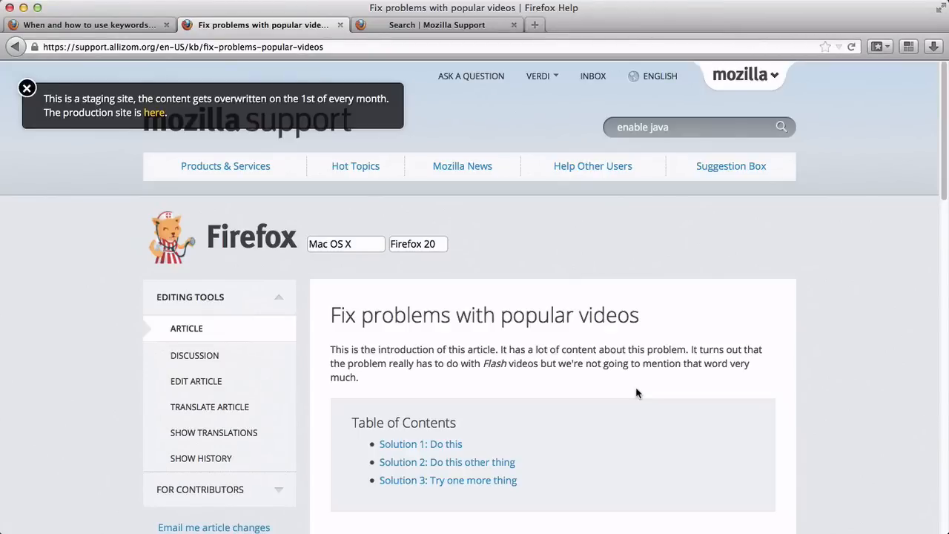
mouse_move(487, 364)
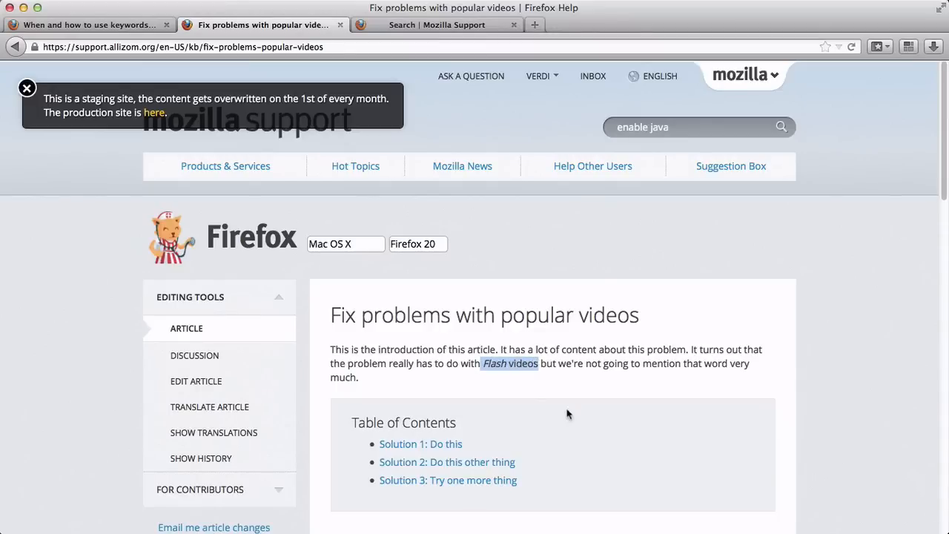
mouse_move(510, 240)
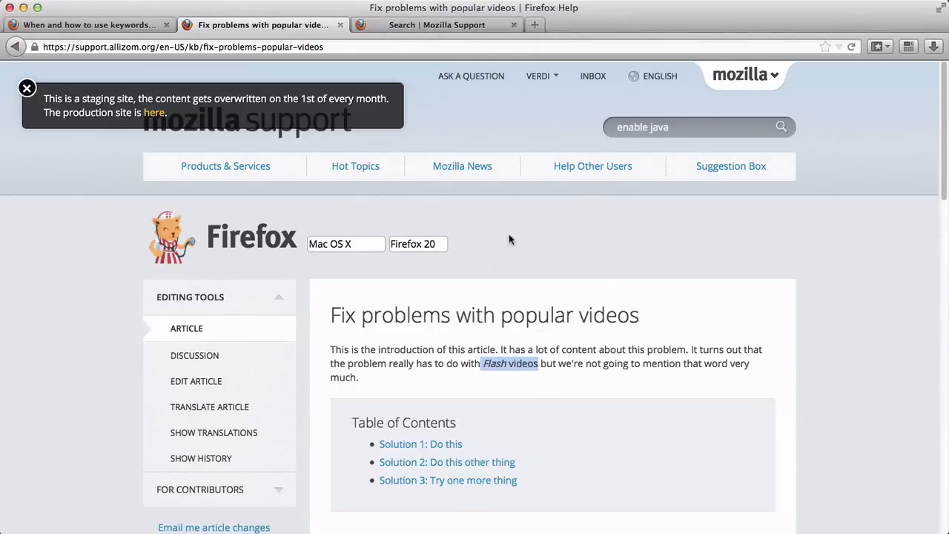
- Browse the flash video search results onto page 2 to locate 'Fix problems with popular videos'
click(436, 24)
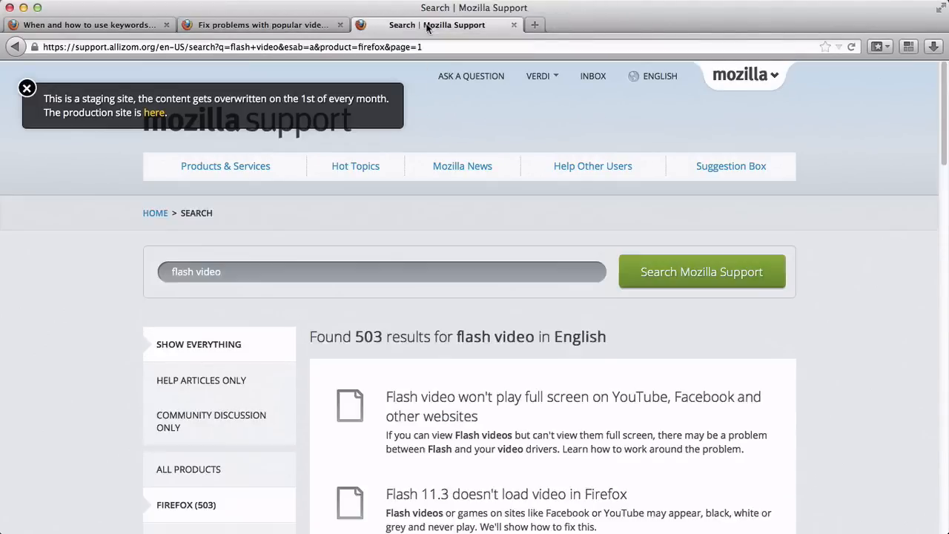
click(185, 272)
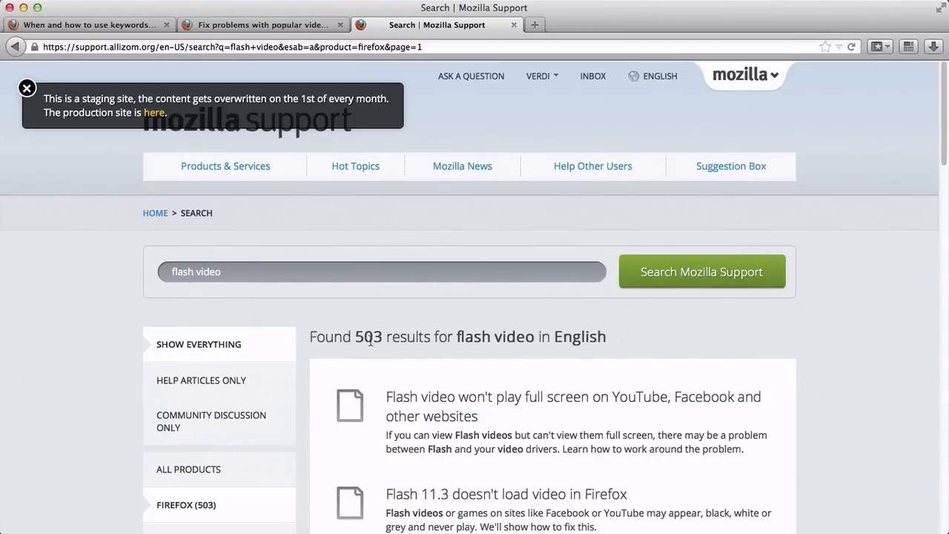
mouse_move(504, 374)
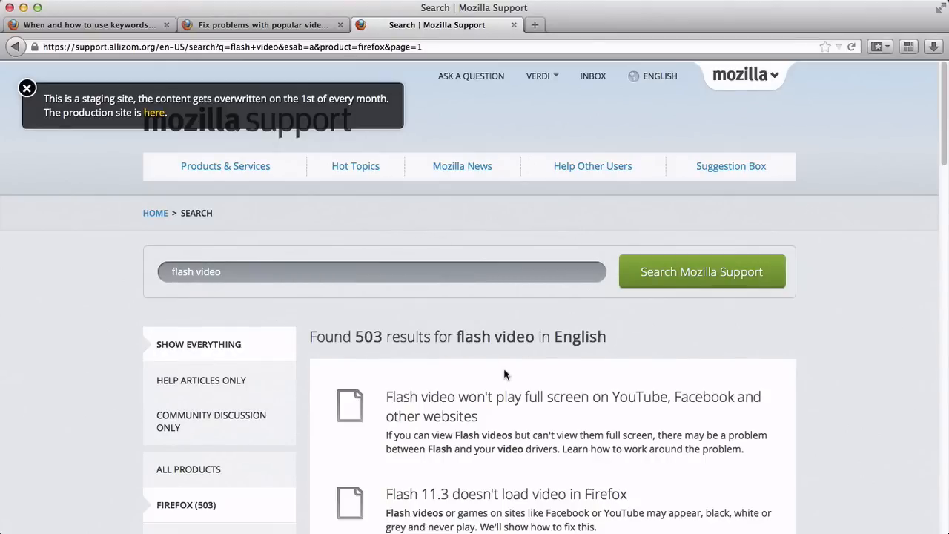
scroll(down, 3)
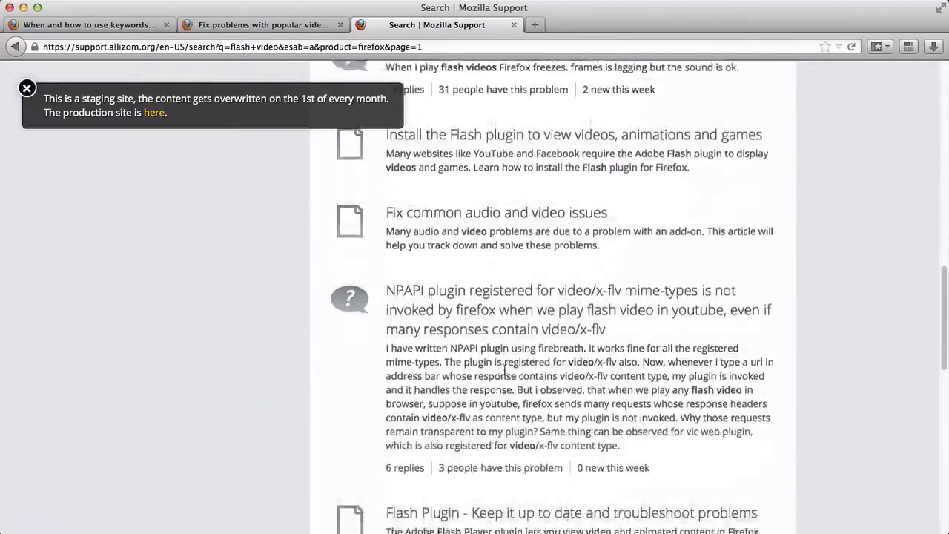
scroll(down, 3)
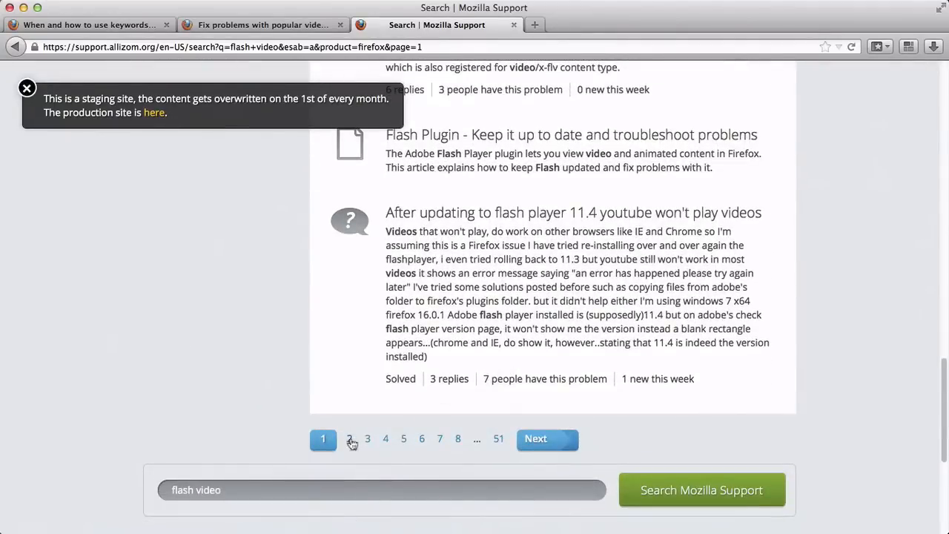
click(350, 439)
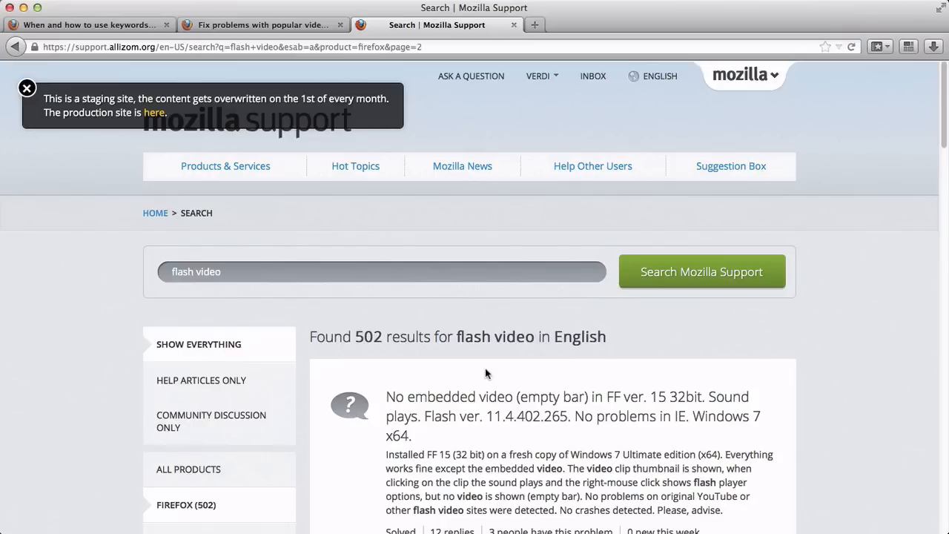
scroll(down, 3)
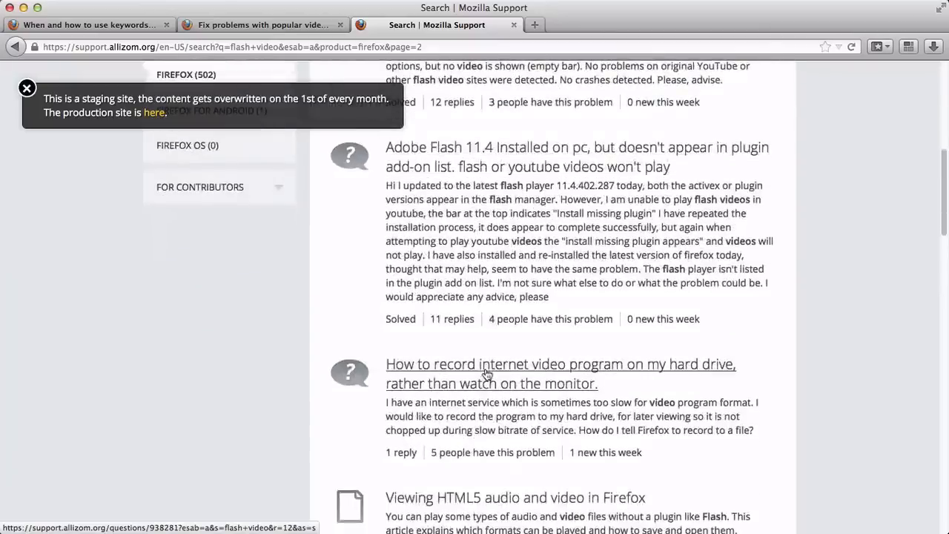
scroll(down, 3)
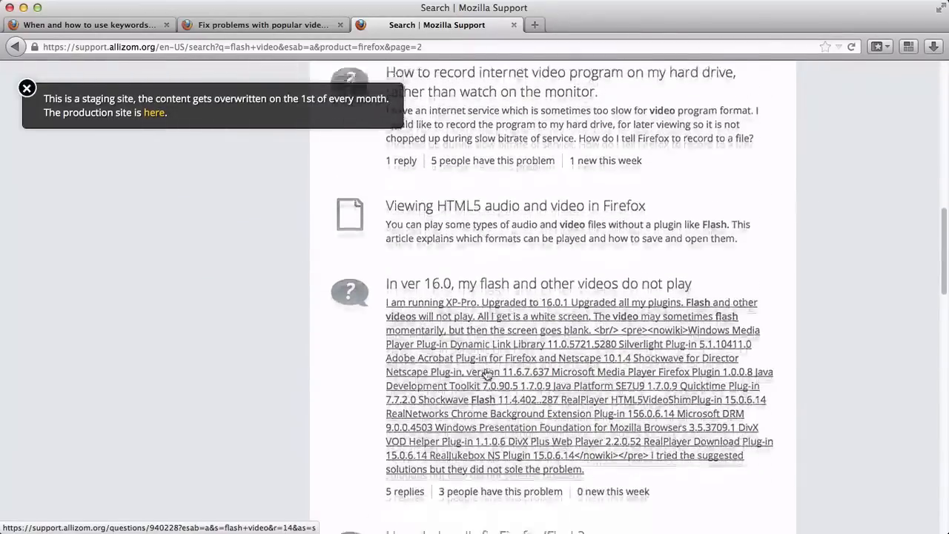
scroll(down, 3)
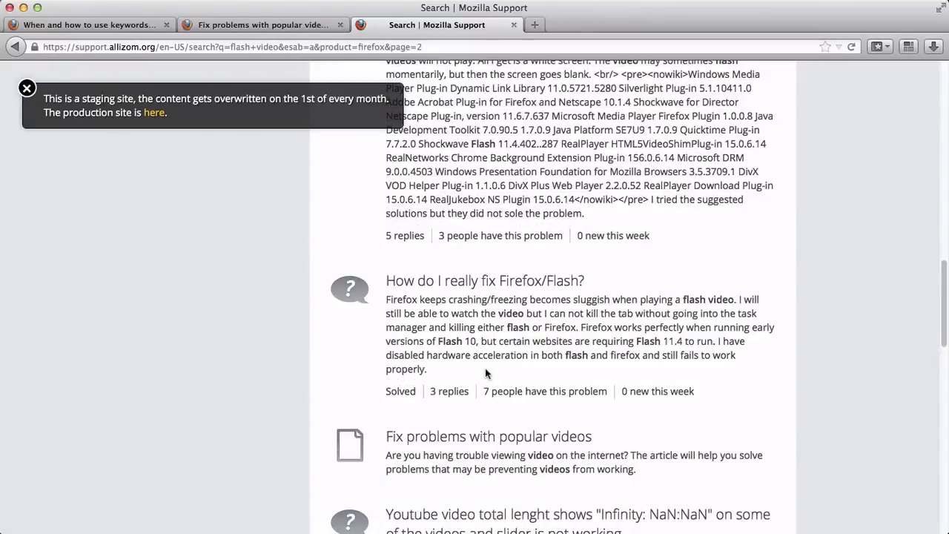
scroll(down, 3)
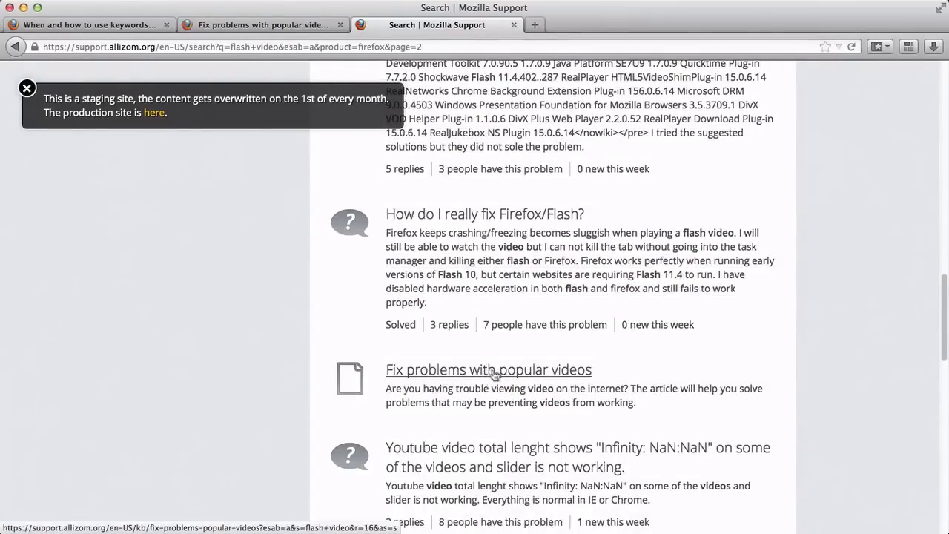
scroll(down, 3)
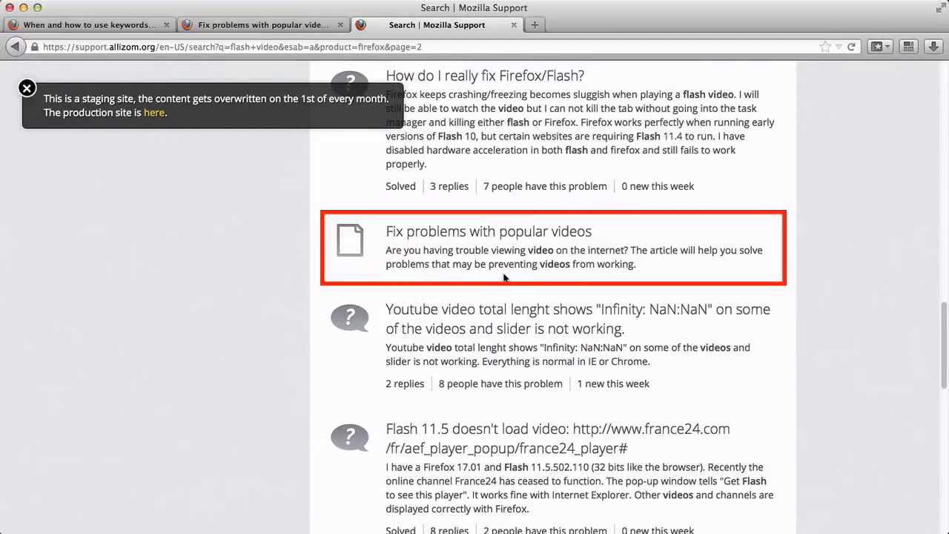
mouse_move(555, 268)
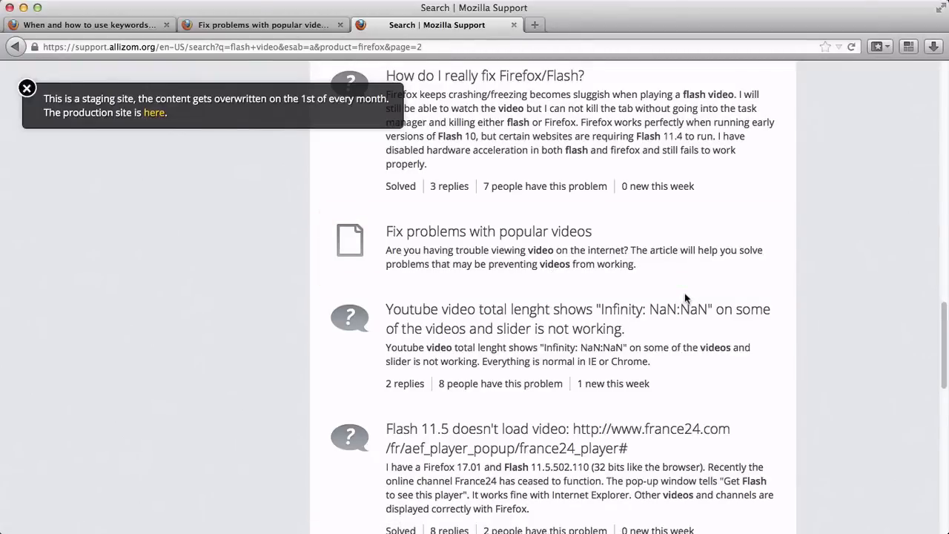
mouse_move(400, 258)
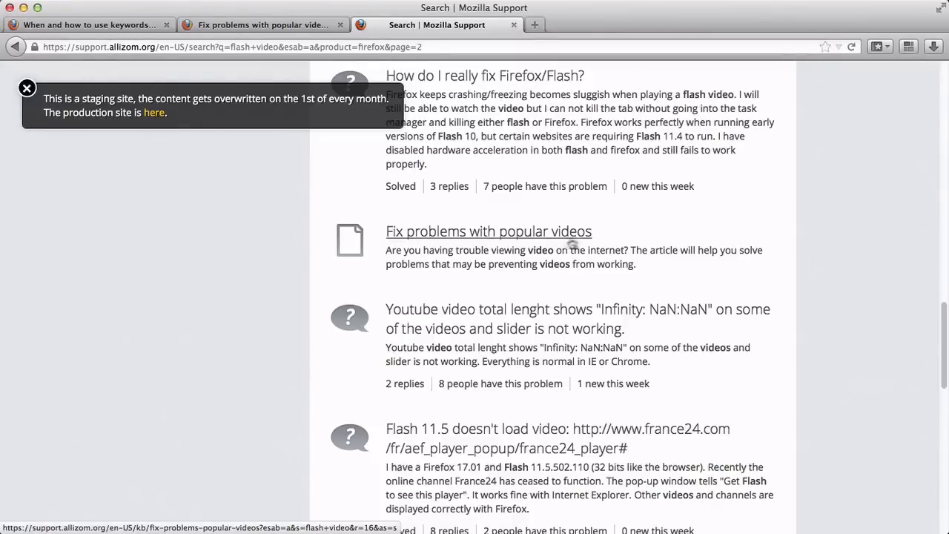
mouse_move(501, 258)
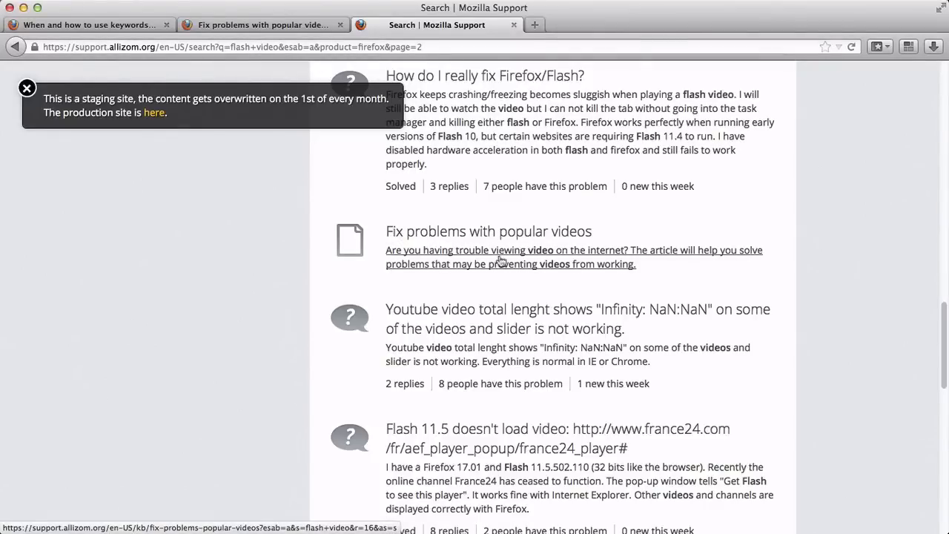
mouse_move(641, 270)
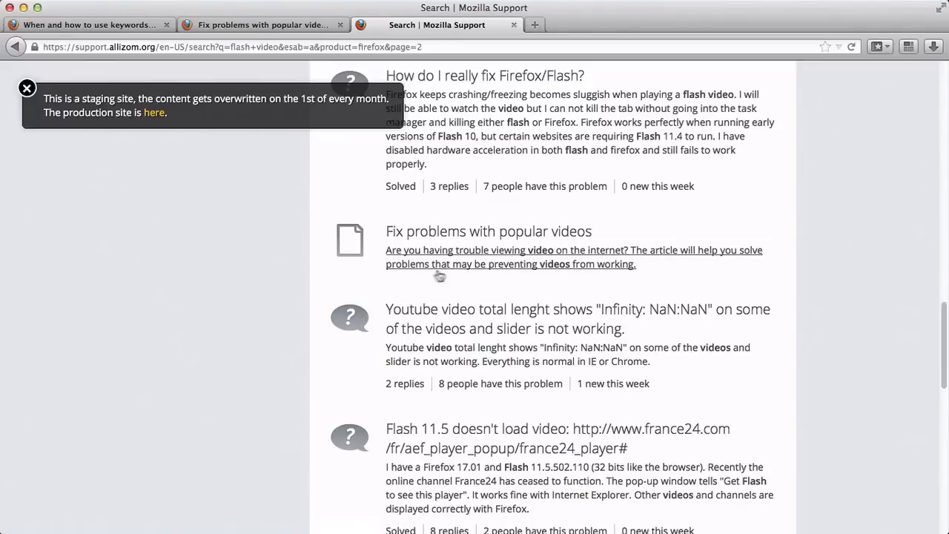
mouse_move(634, 273)
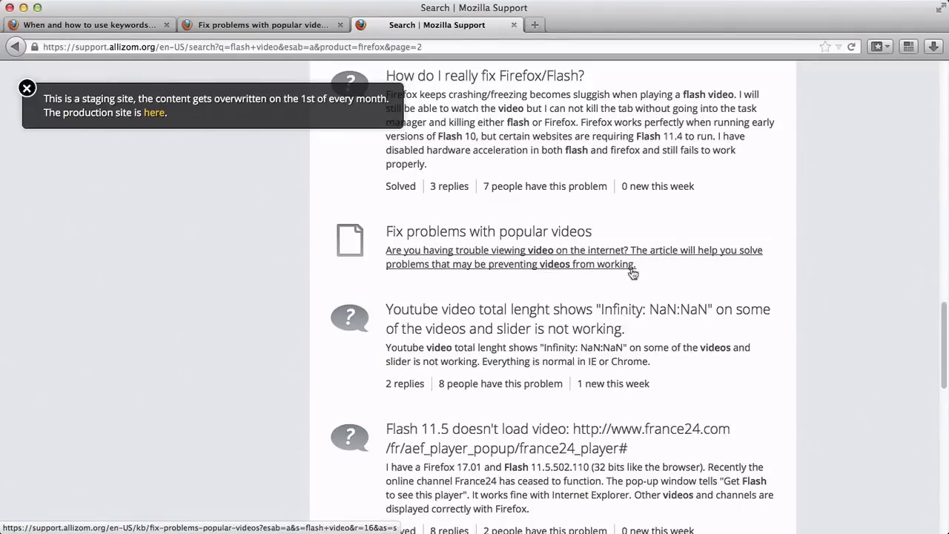
mouse_move(653, 285)
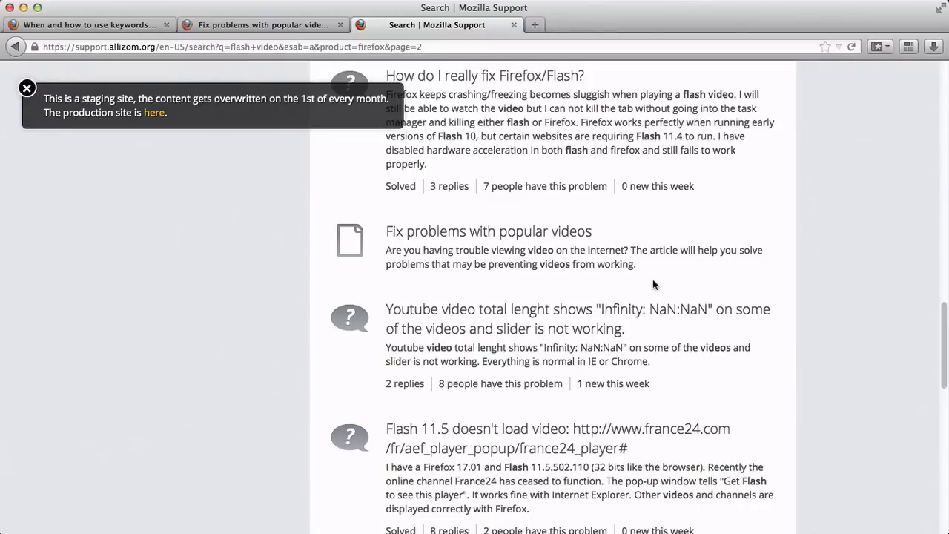
scroll(up, 3)
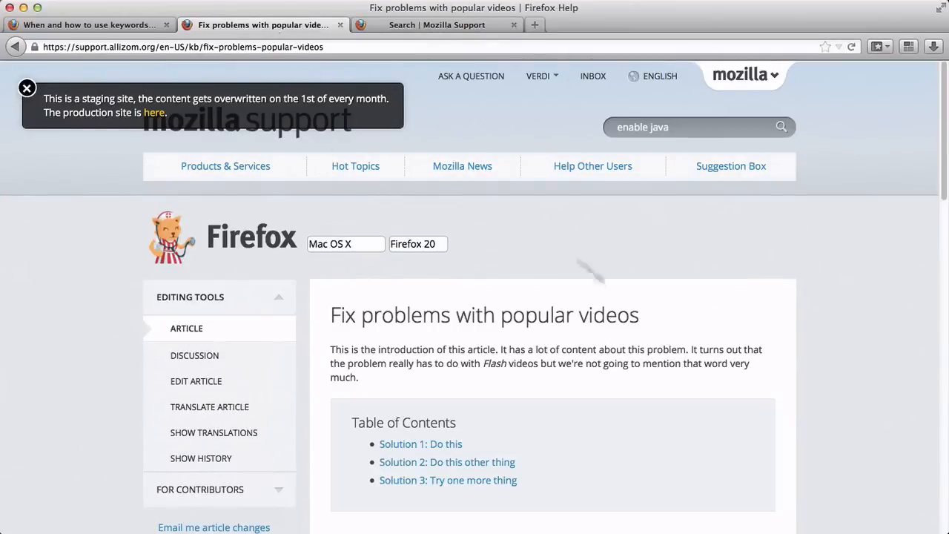
mouse_move(680, 347)
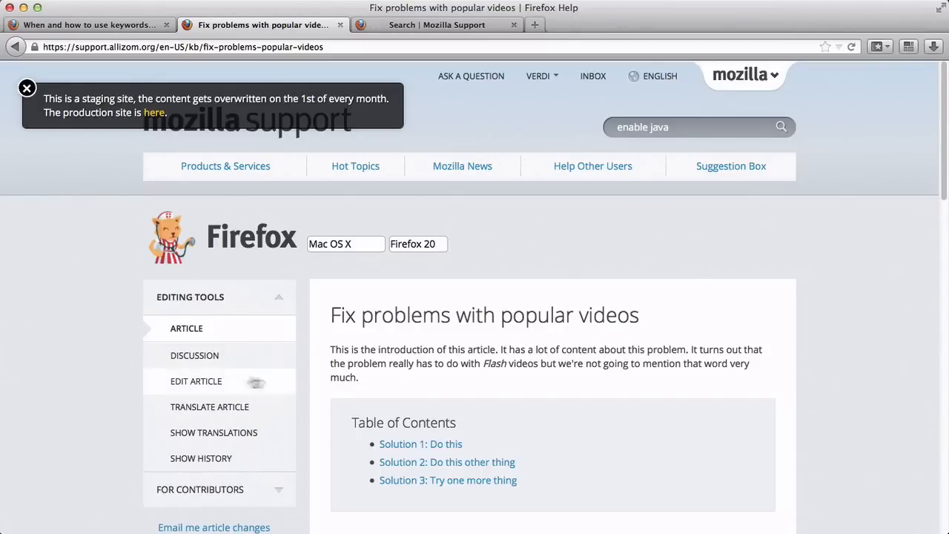
mouse_move(195, 381)
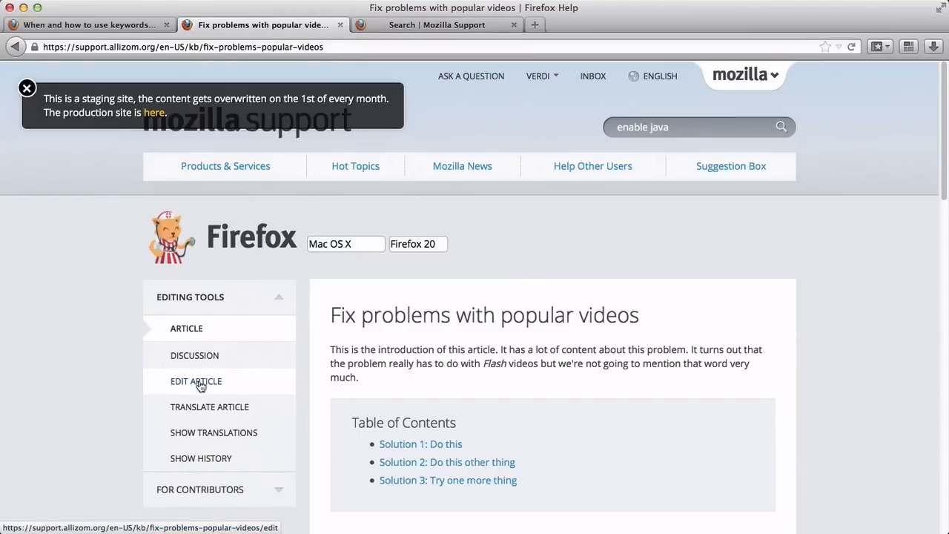
- Retitle the article 'Flash videos don't work' in Edit Description, letting the slug follow
click(195, 381)
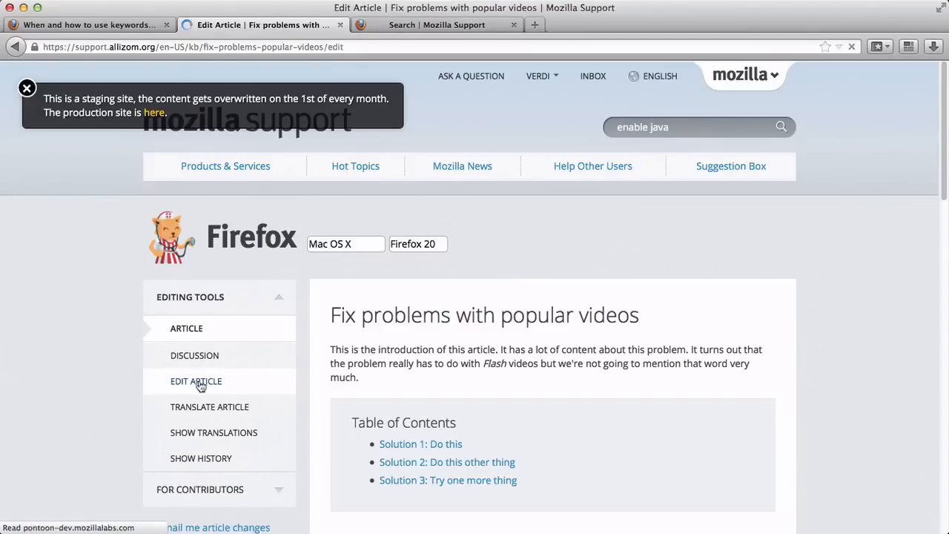
click(196, 381)
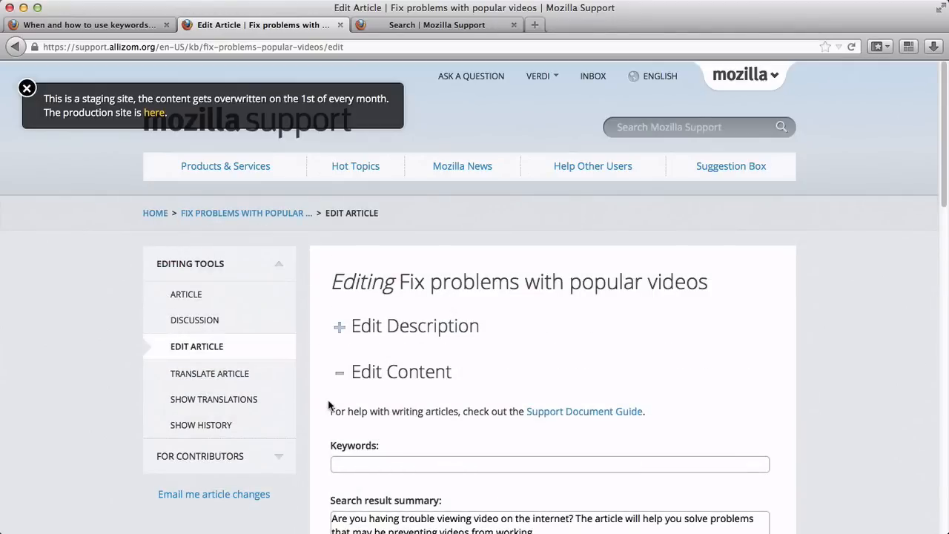
mouse_move(332, 312)
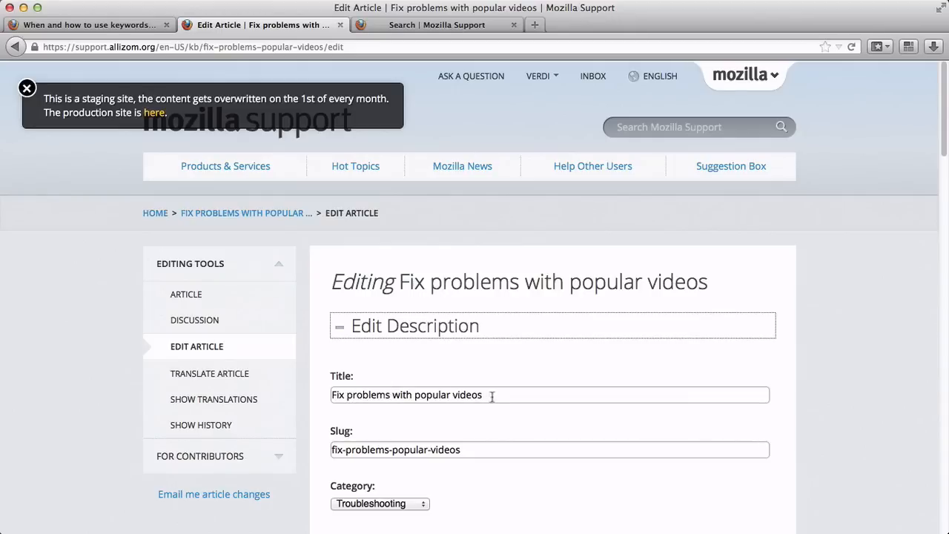
triple_click(406, 395)
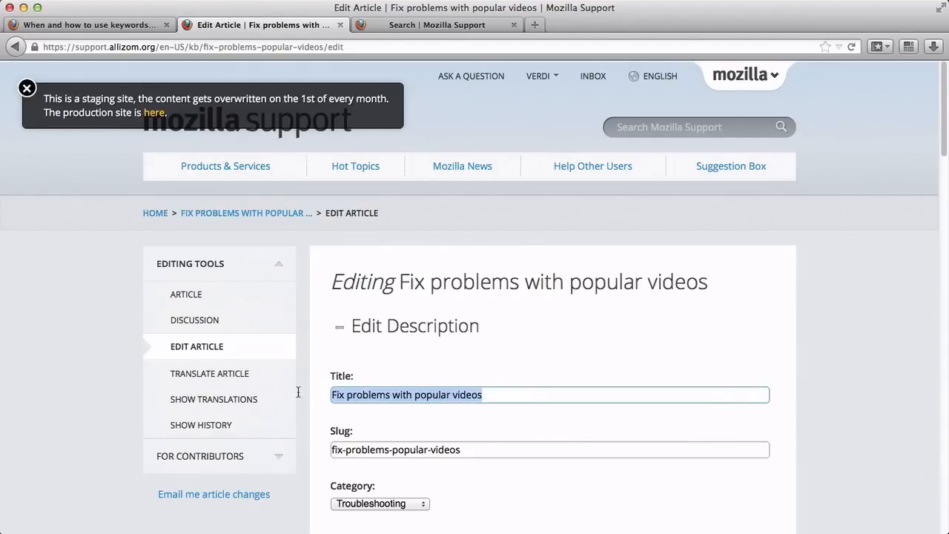
text(F)
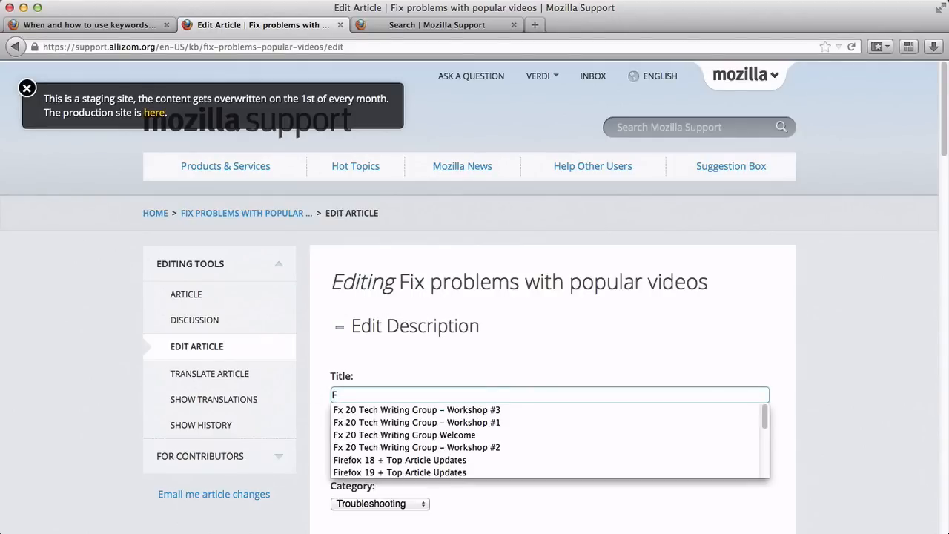
text(lash videos don't)
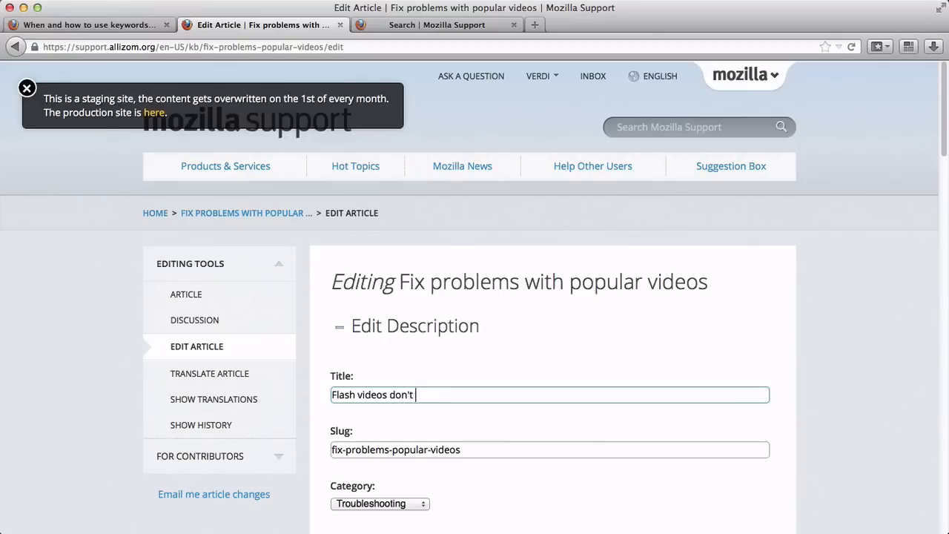
text(work)
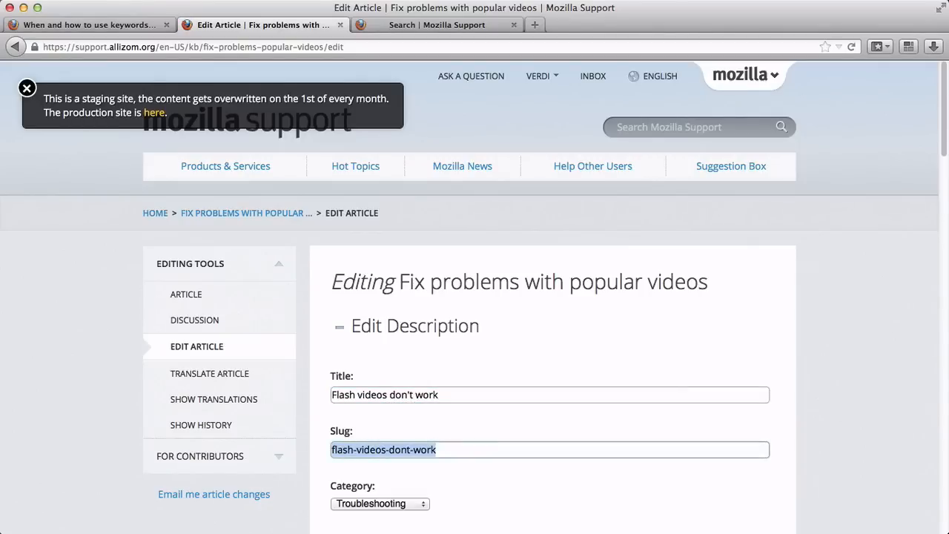
scroll(down, 3)
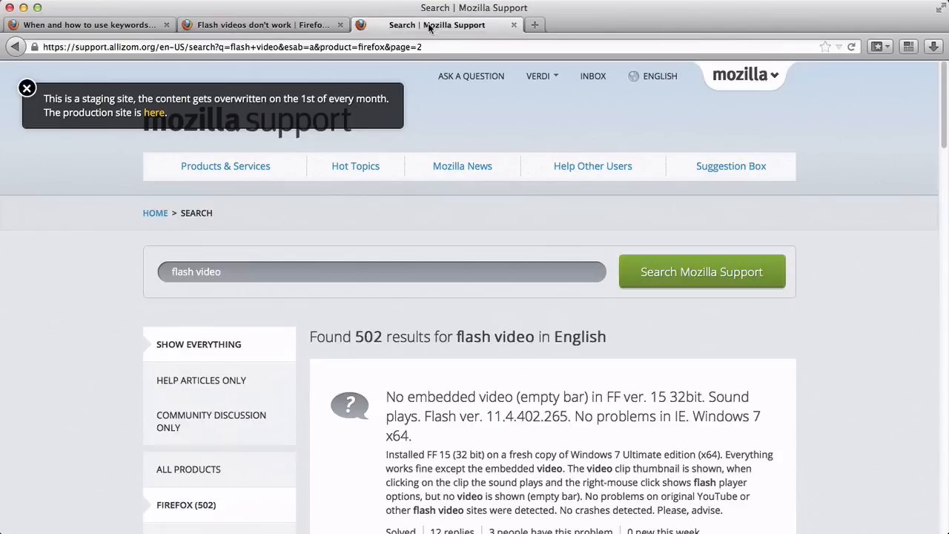
- Rerun the flash video search, see the renamed article ranked second, and return to it
click(230, 271)
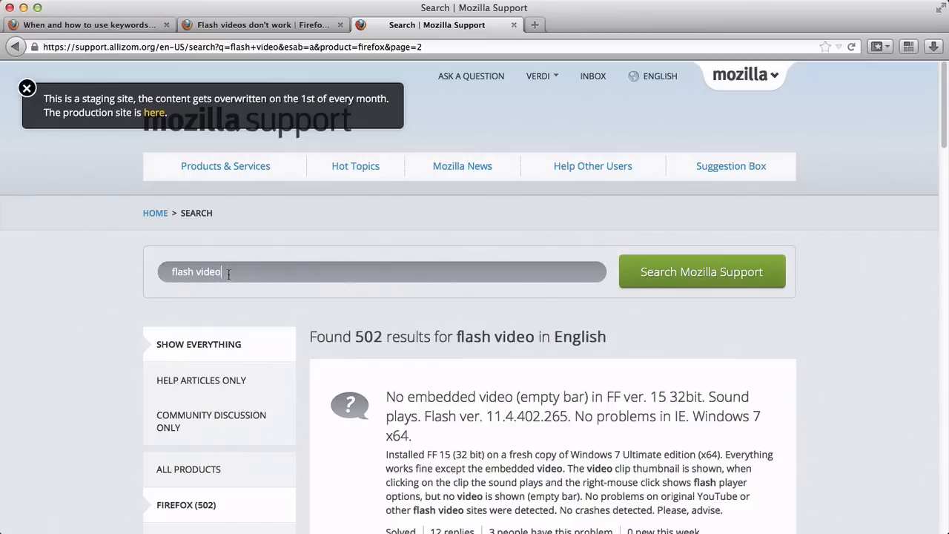
click(701, 272)
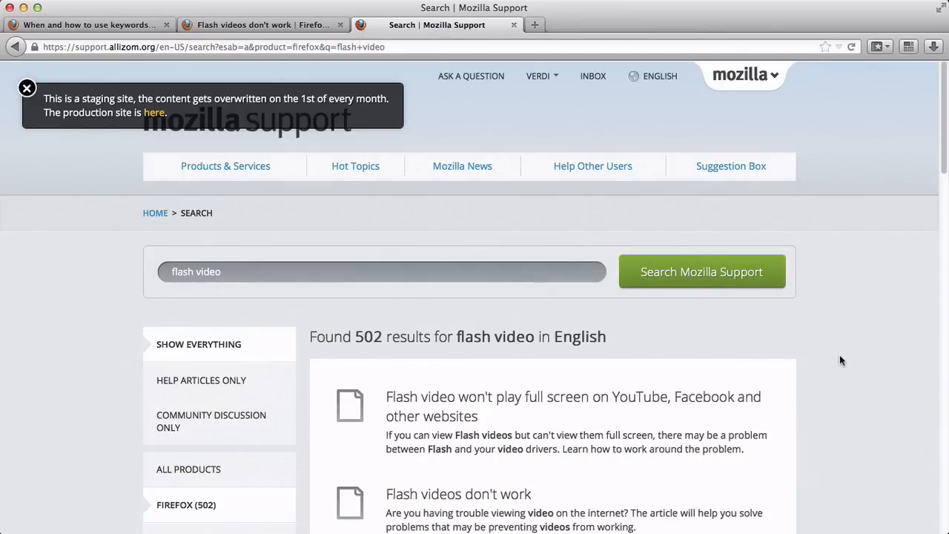
scroll(down, 3)
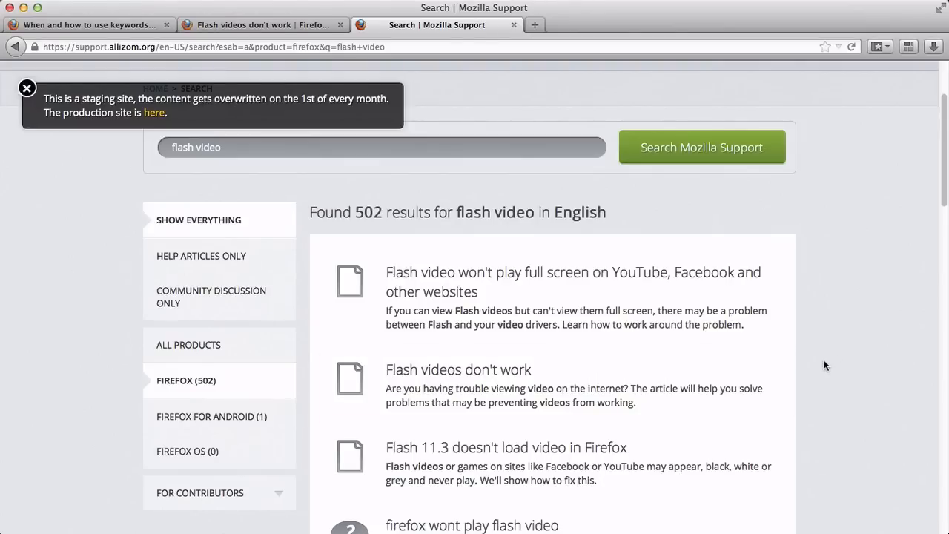
scroll(up, 3)
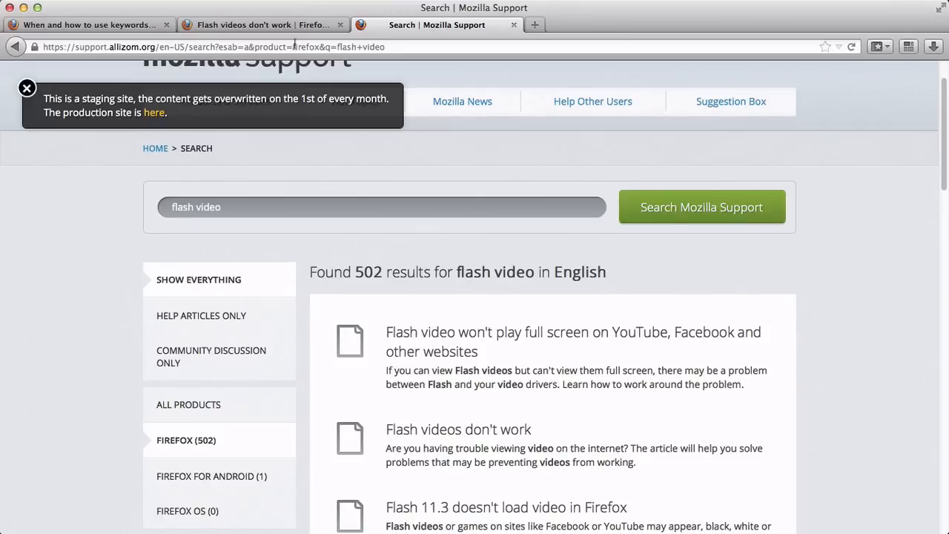
click(459, 431)
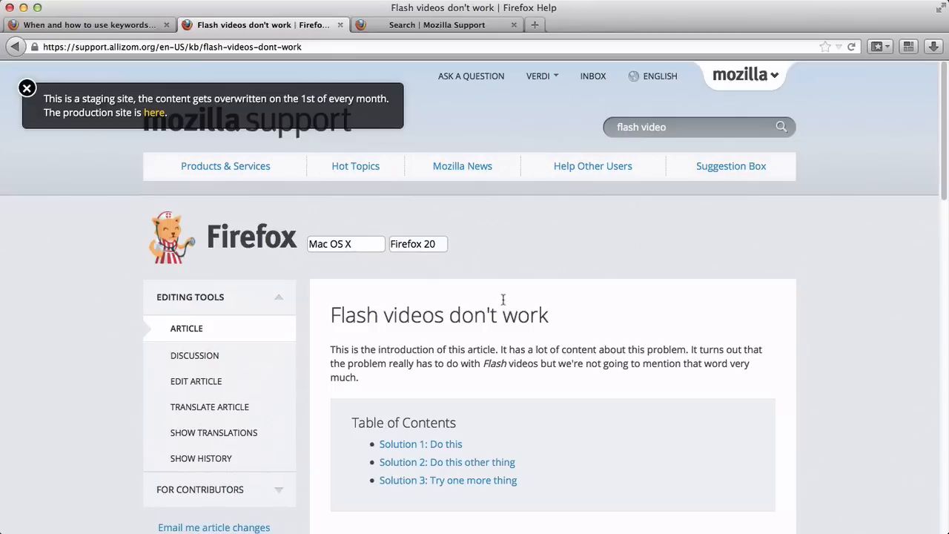
- Edit the search result summary to read 'Flash videos' and 'This article'
click(196, 380)
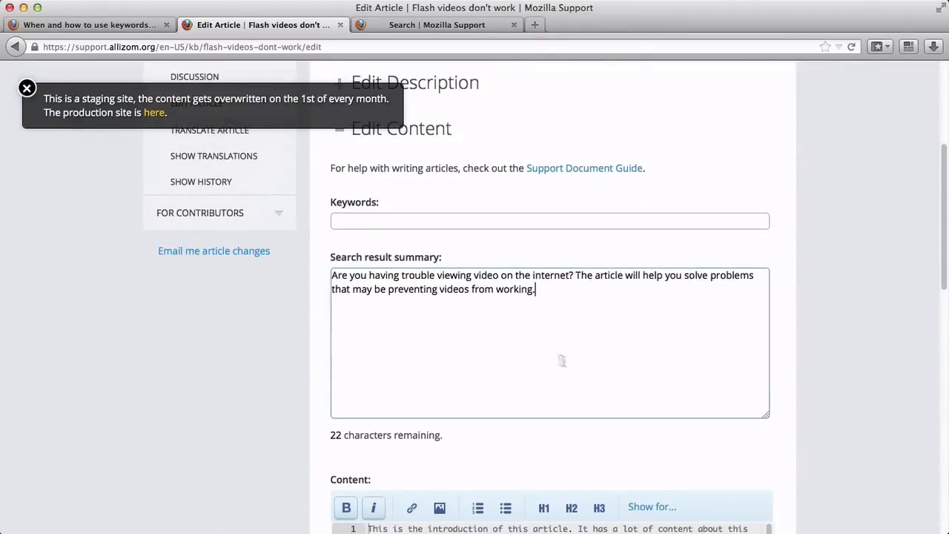
scroll(down, 3)
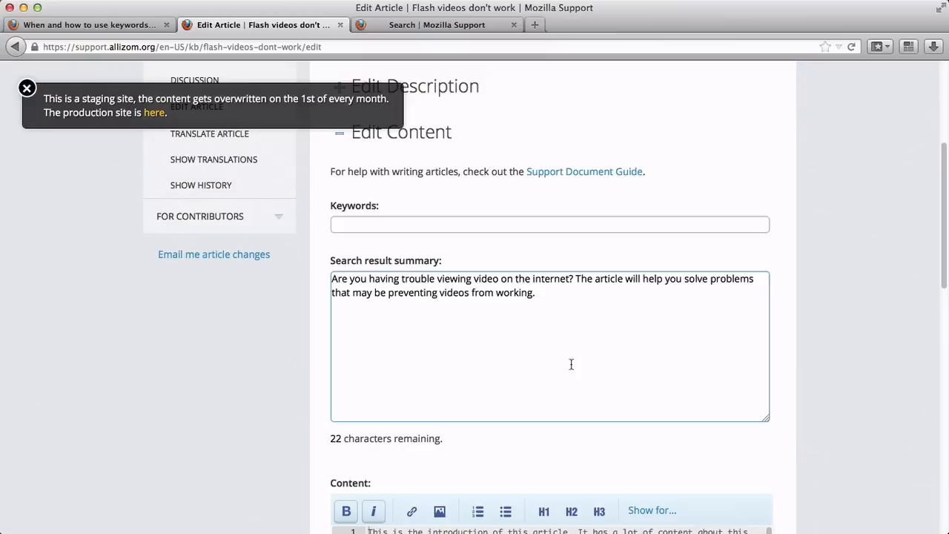
click(534, 293)
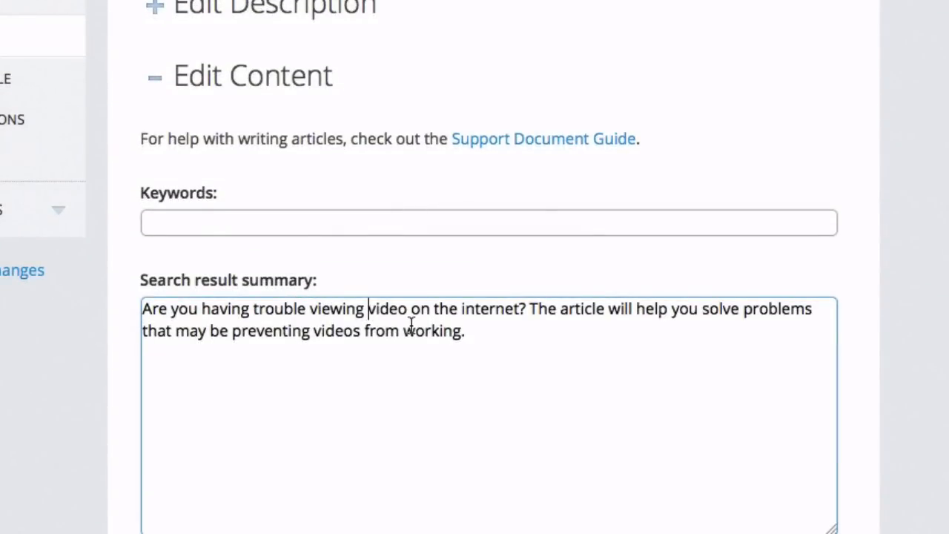
text(Flash)
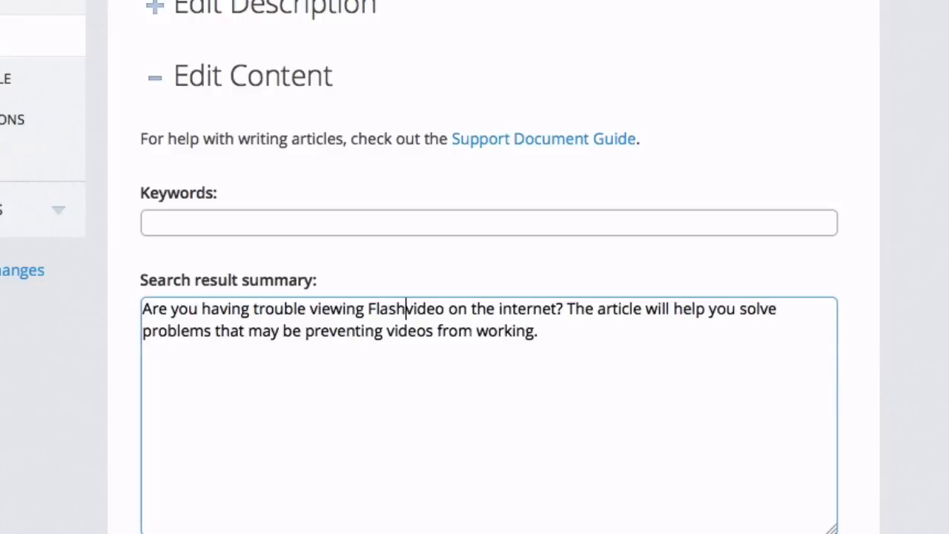
text(" ")
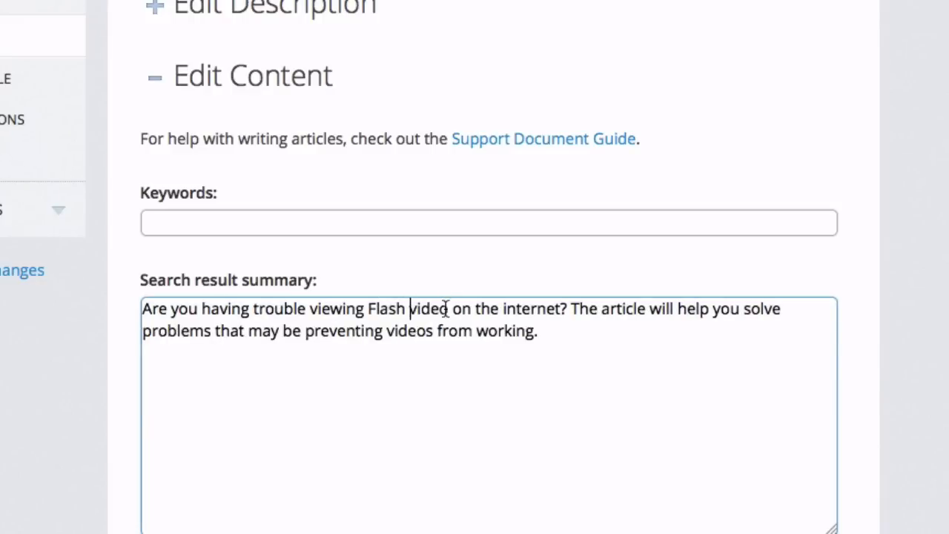
text(s)
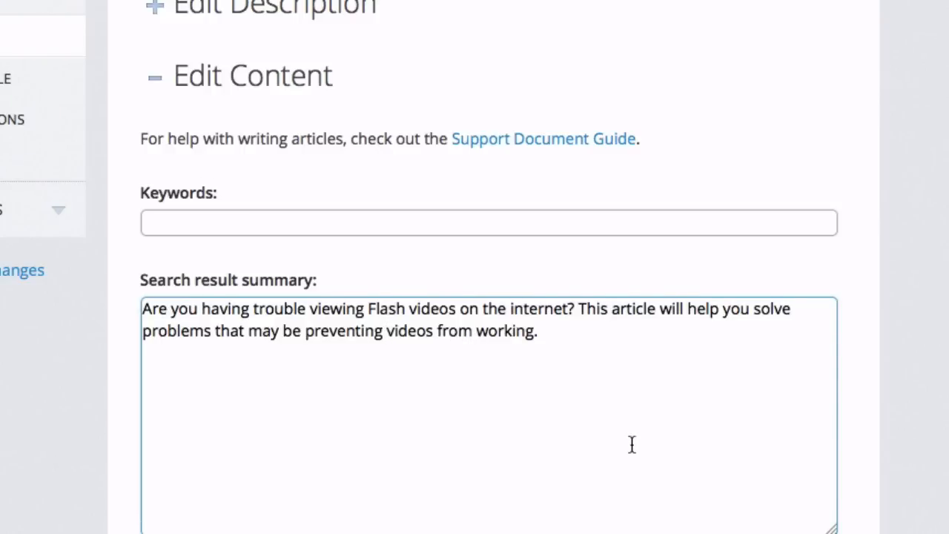
scroll(down, 3)
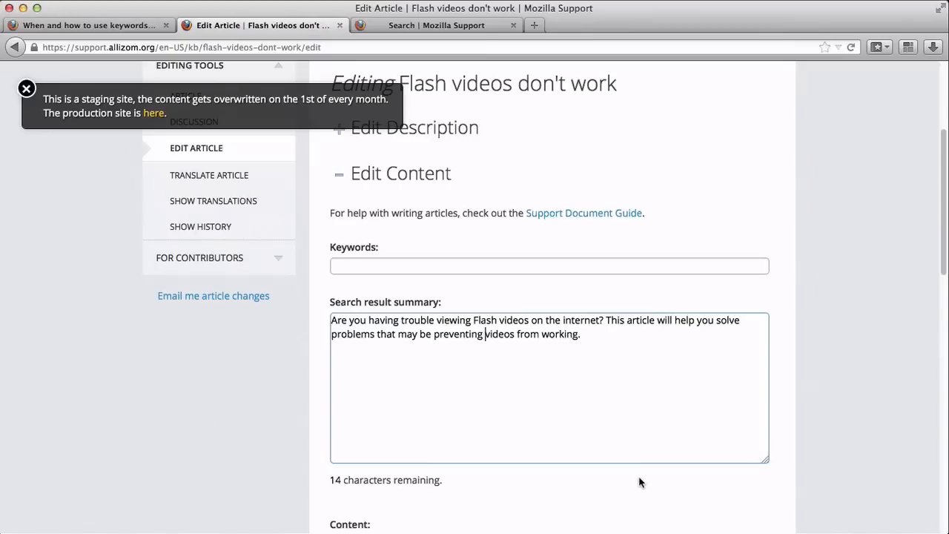
scroll(down, 3)
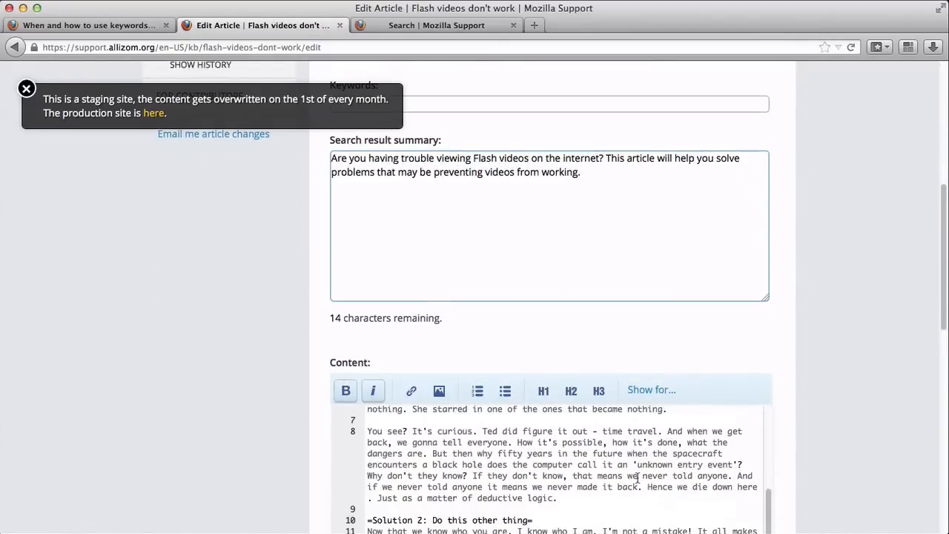
scroll(down, 3)
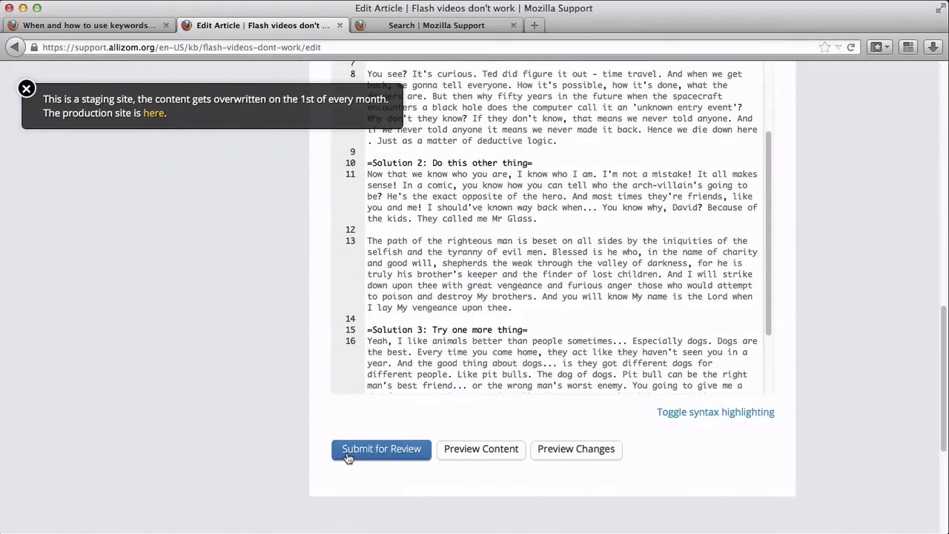
- Submit the summary edit for review with the description 'updated search summary'
click(380, 448)
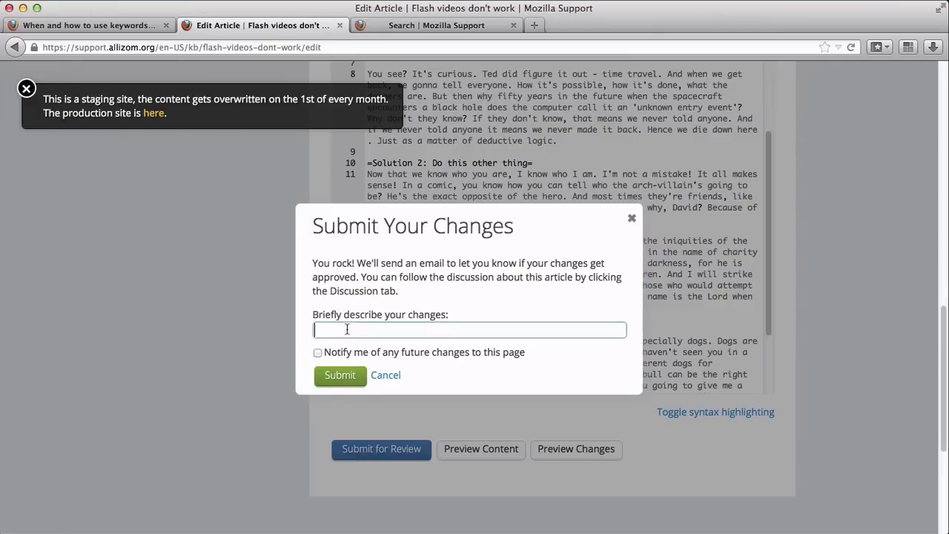
text(updated search summary)
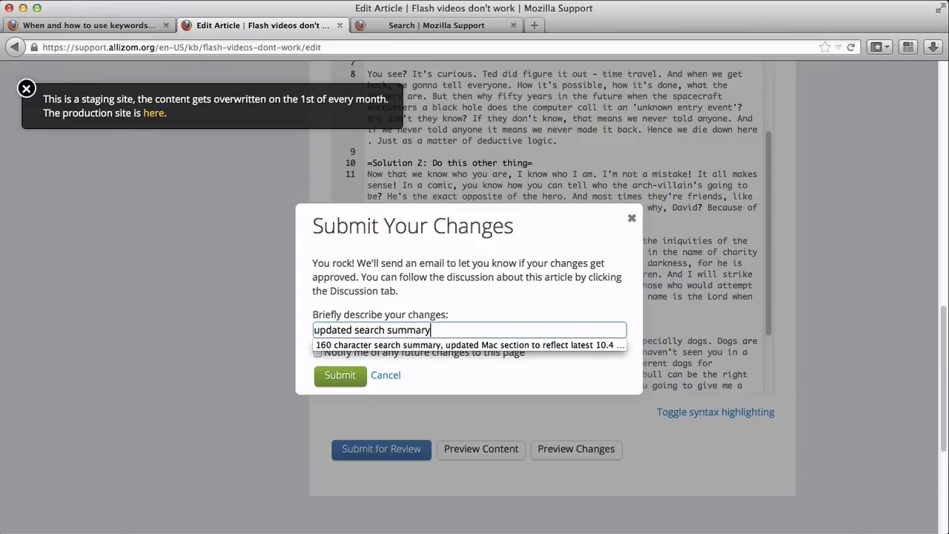
click(339, 374)
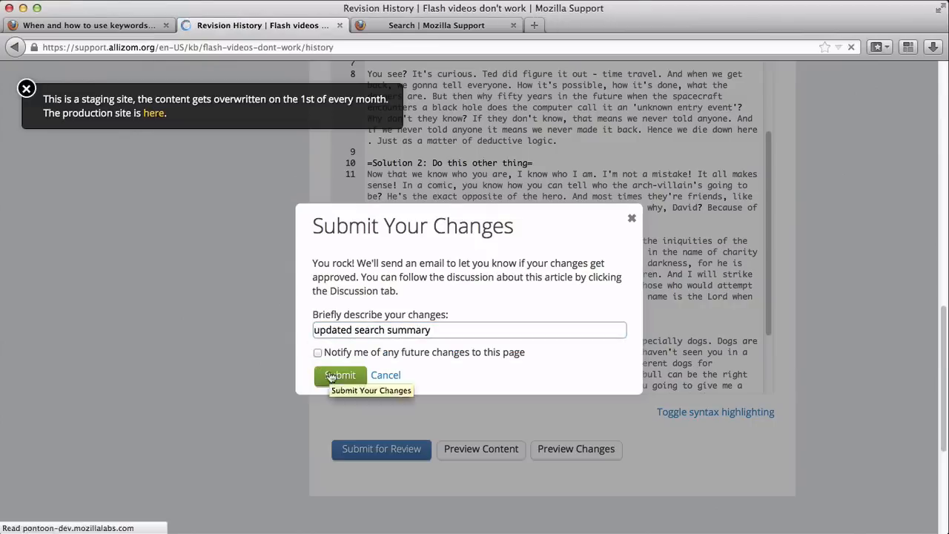
click(341, 374)
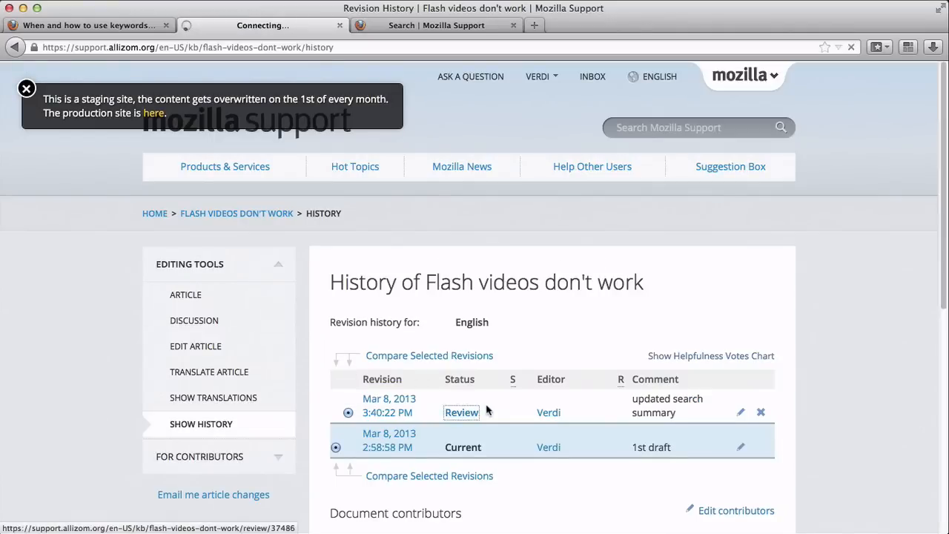
- Review and approve the updated-summary revision so it goes live
click(461, 412)
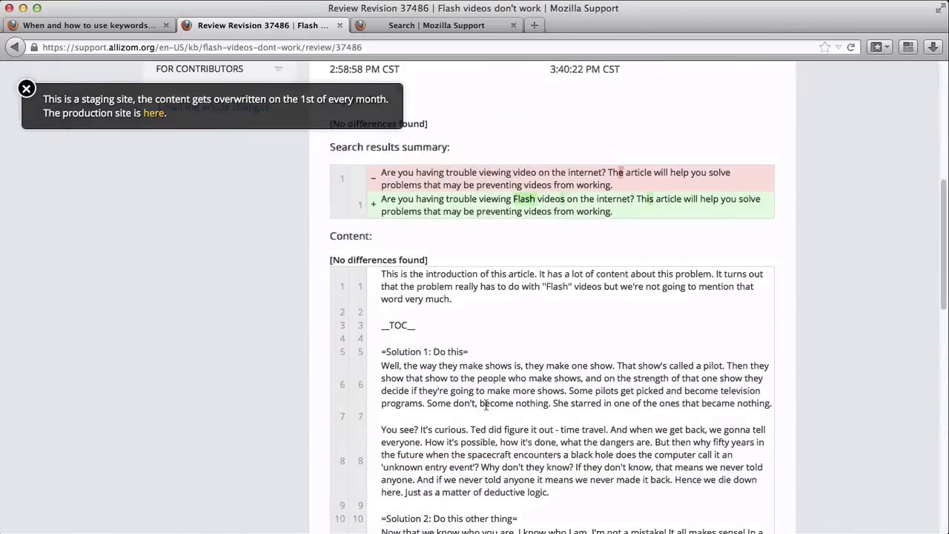
scroll(down, 3)
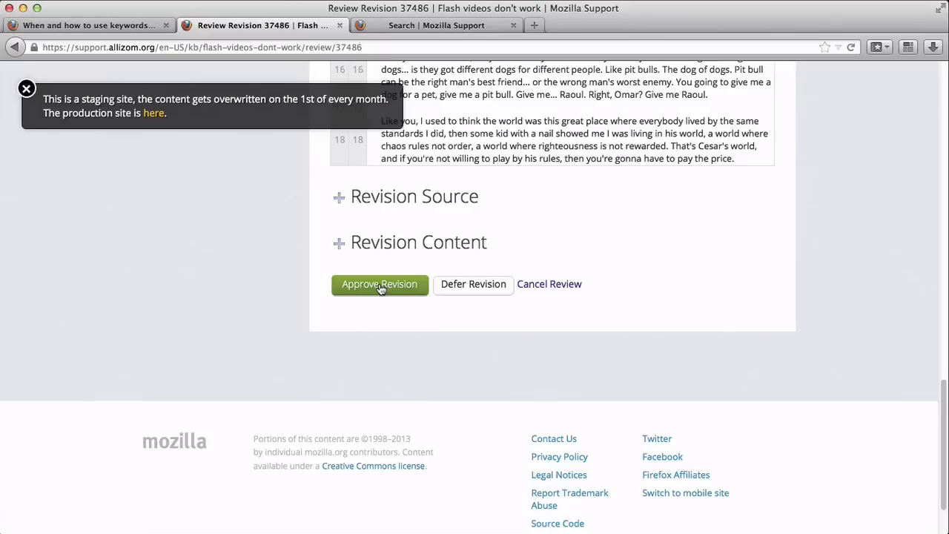
click(380, 285)
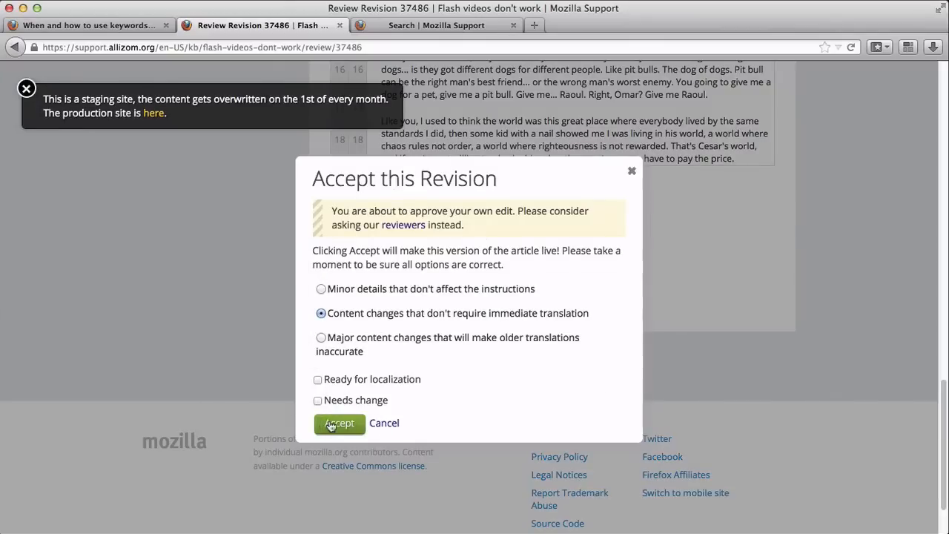
click(340, 423)
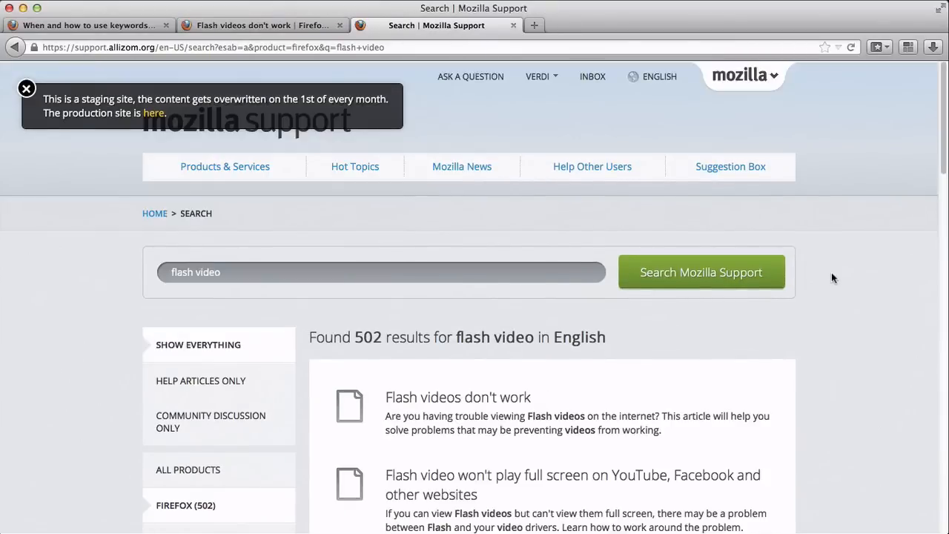
- Replace the search terms with 'flash' and run the search; the article ranks second of 387
scroll(down, 3)
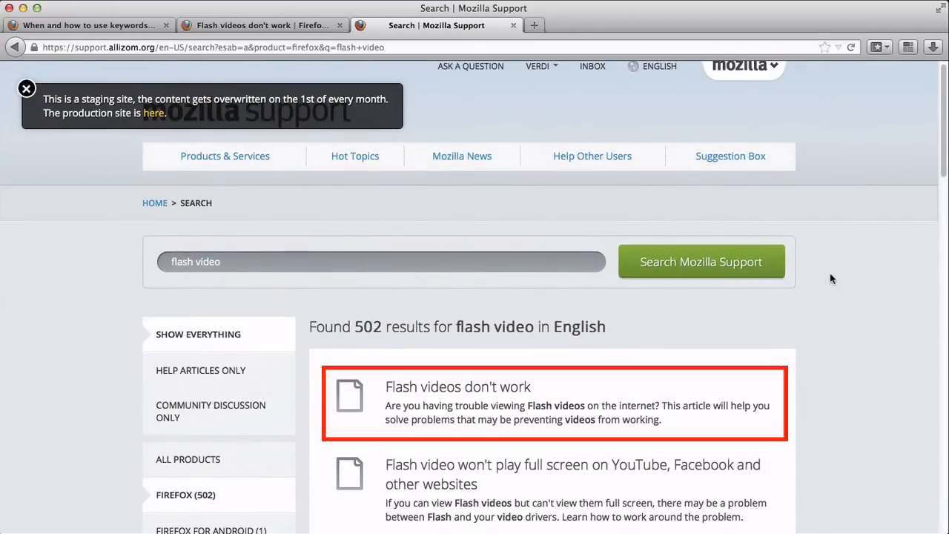
scroll(down, 3)
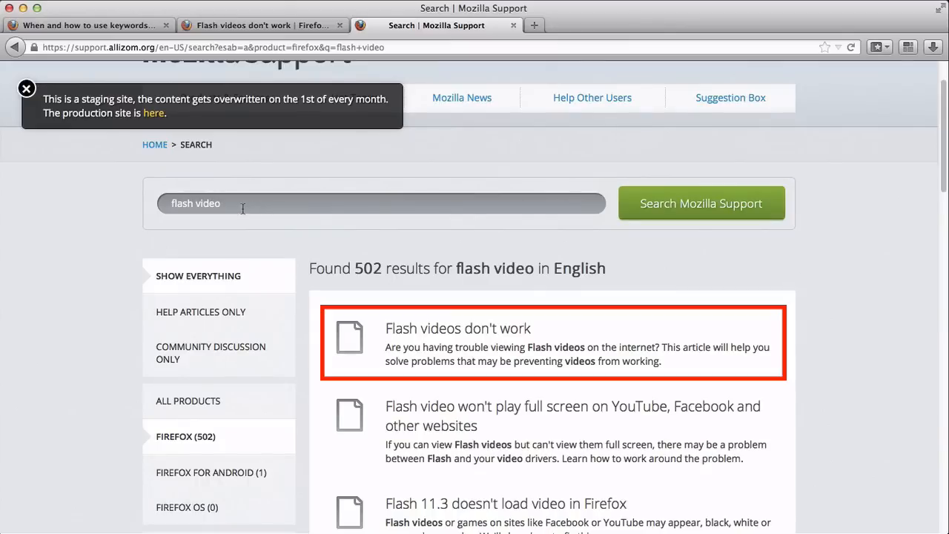
double_click(208, 203)
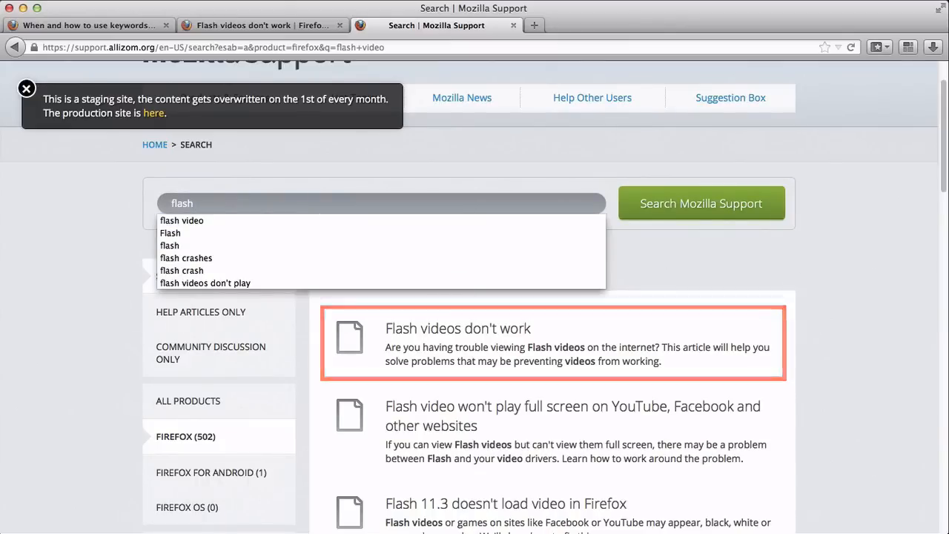
mouse_move(457, 329)
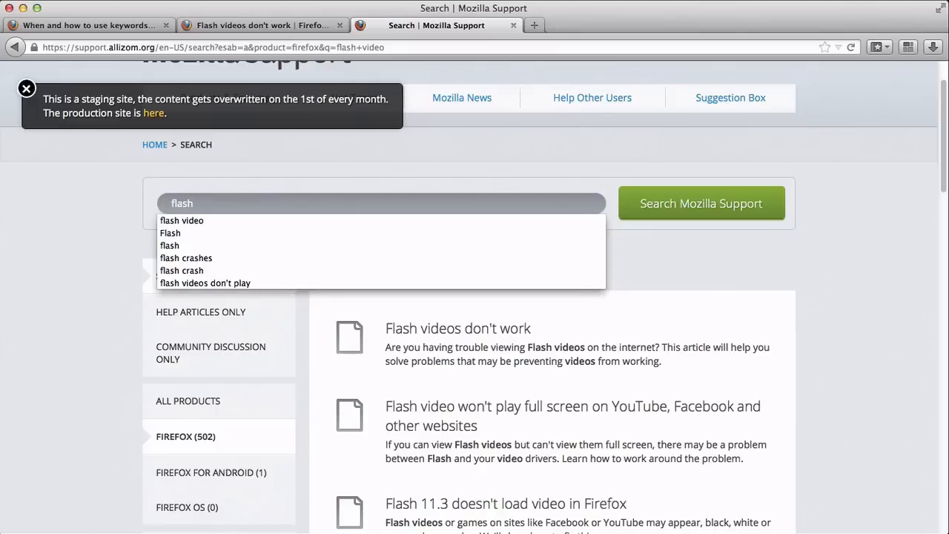
click(700, 203)
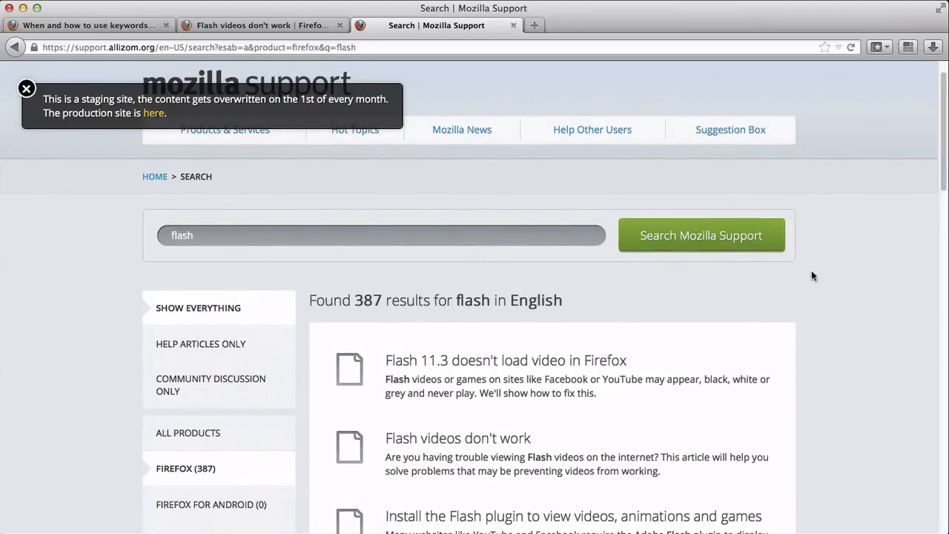
mouse_move(334, 71)
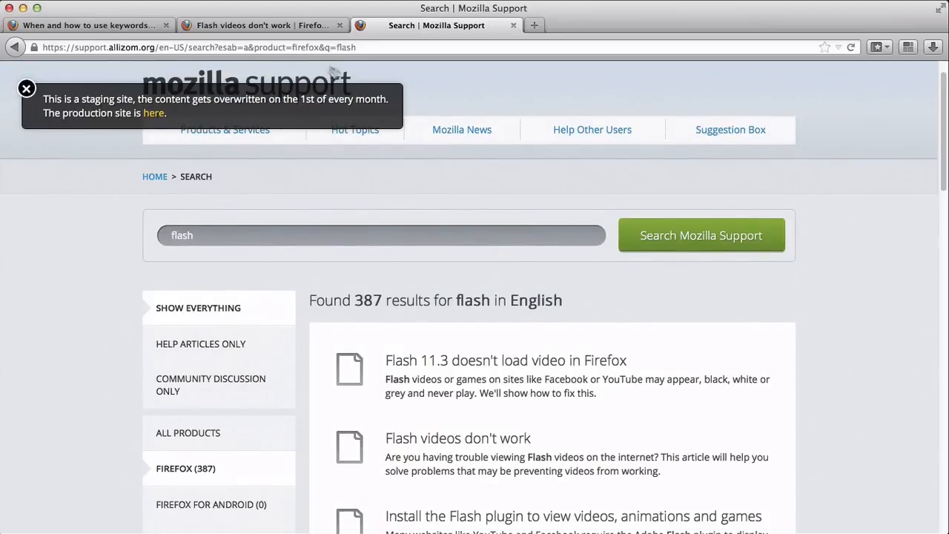
- Return to the 'Flash videos don't work' article and read how its introduction mentions Flash videos
click(457, 437)
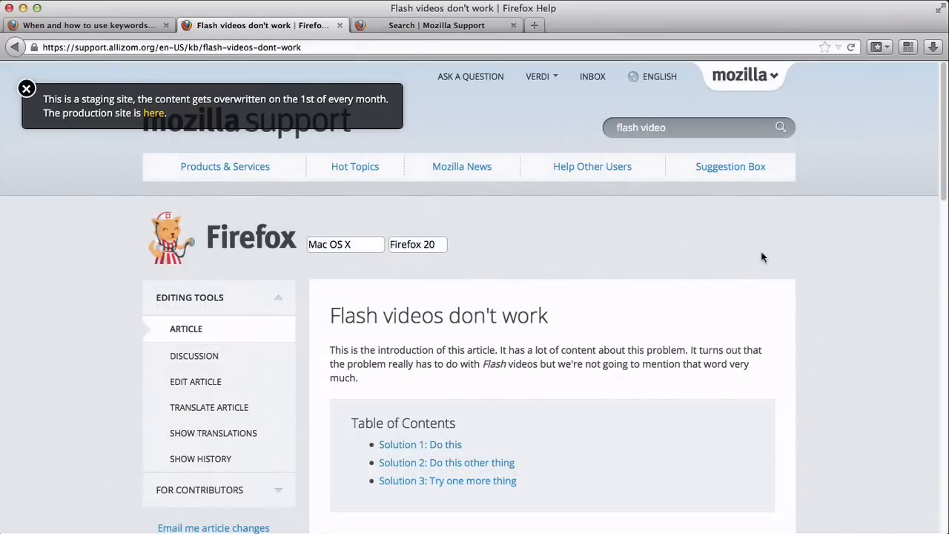
scroll(down, 3)
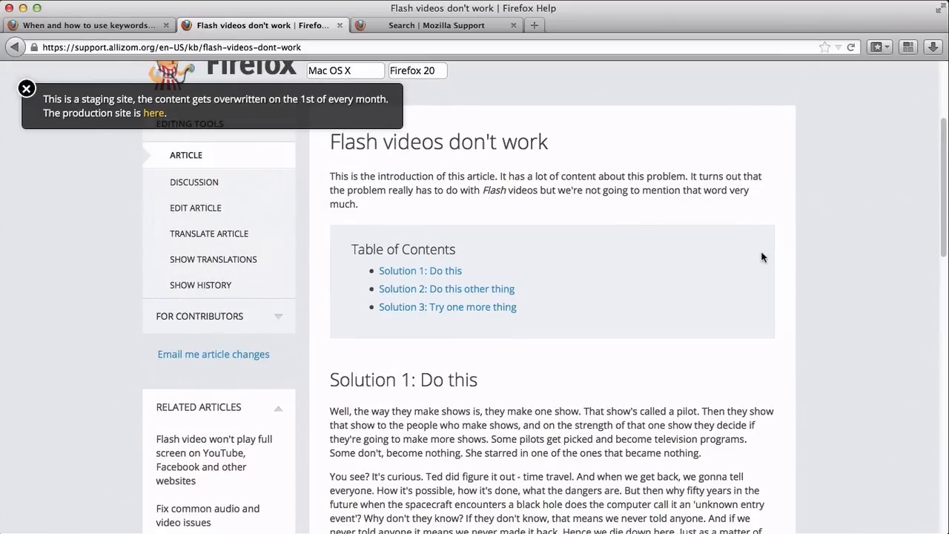
scroll(down, 3)
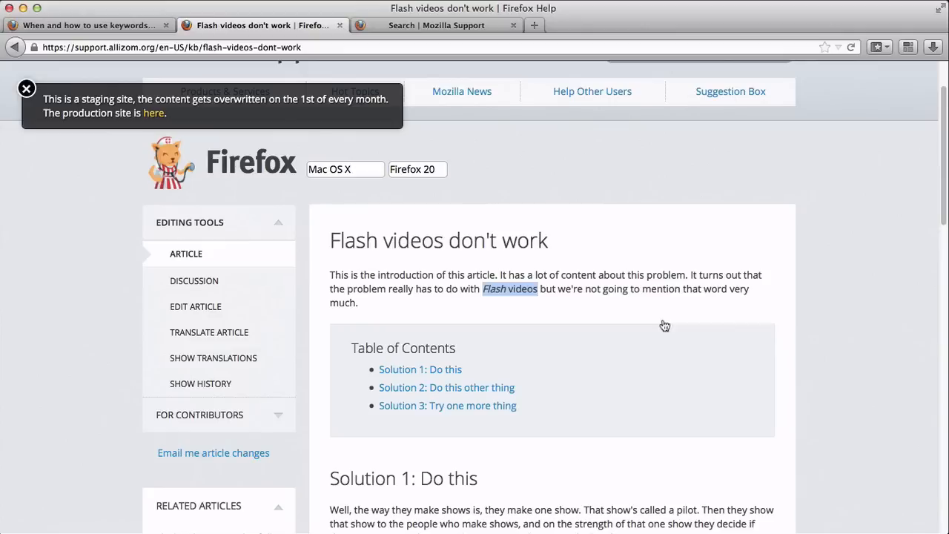
mouse_move(196, 306)
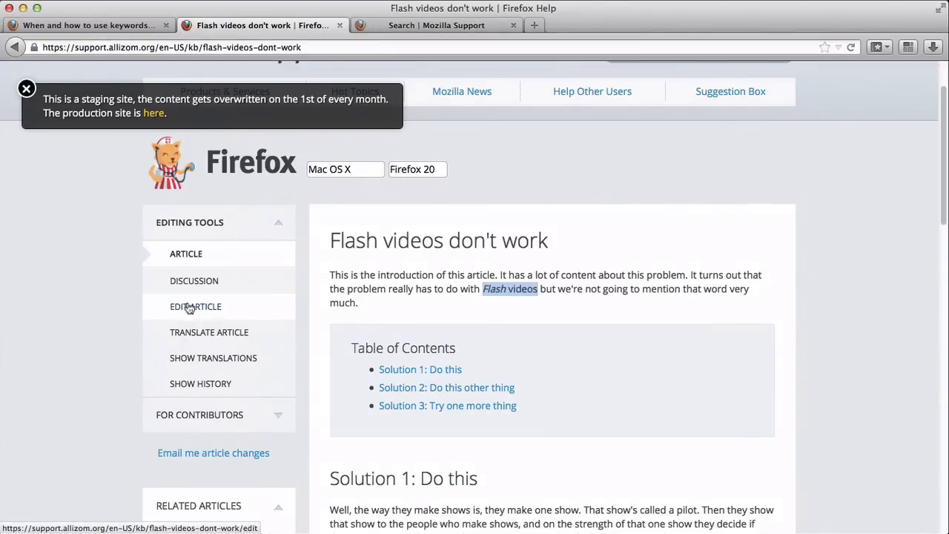
- Start each of the three solutions' first paragraphs in the content editor with 'Flash video.'
click(196, 305)
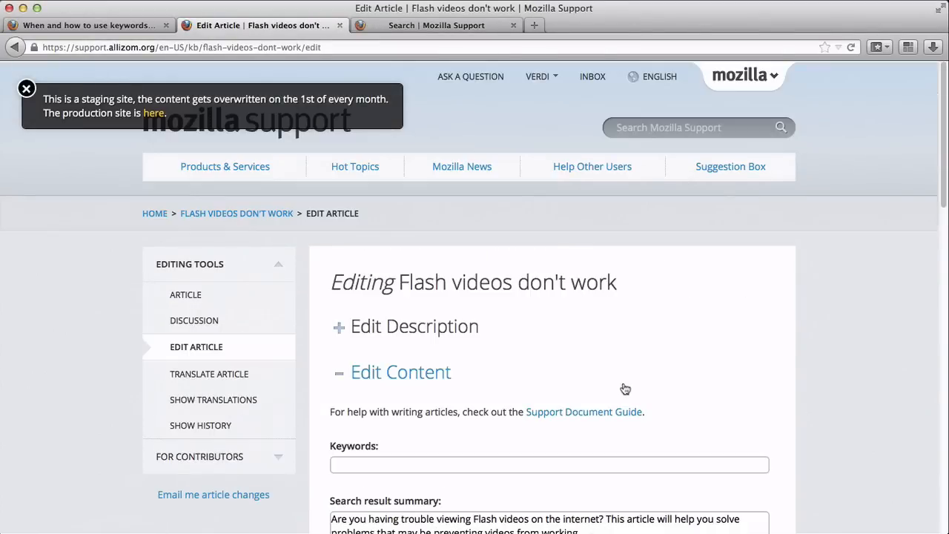
scroll(down, 3)
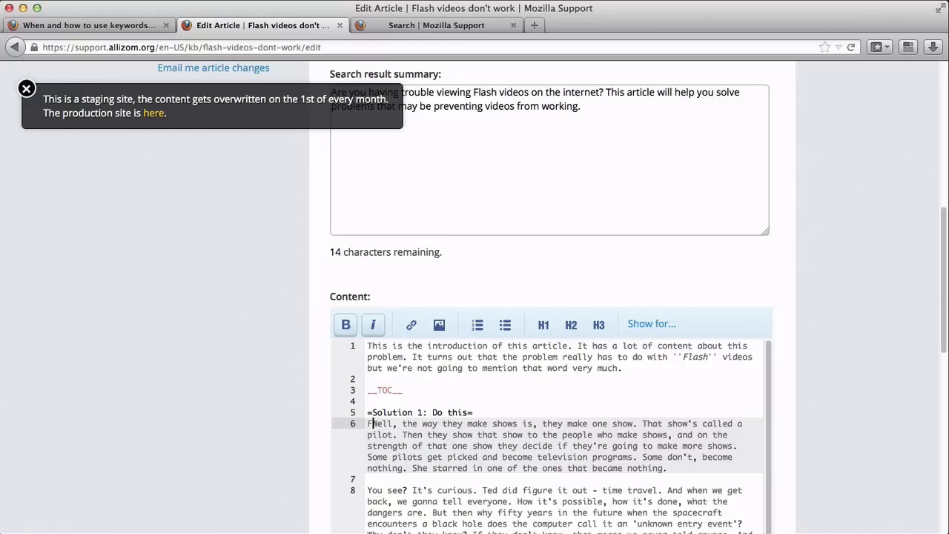
text(Flash)
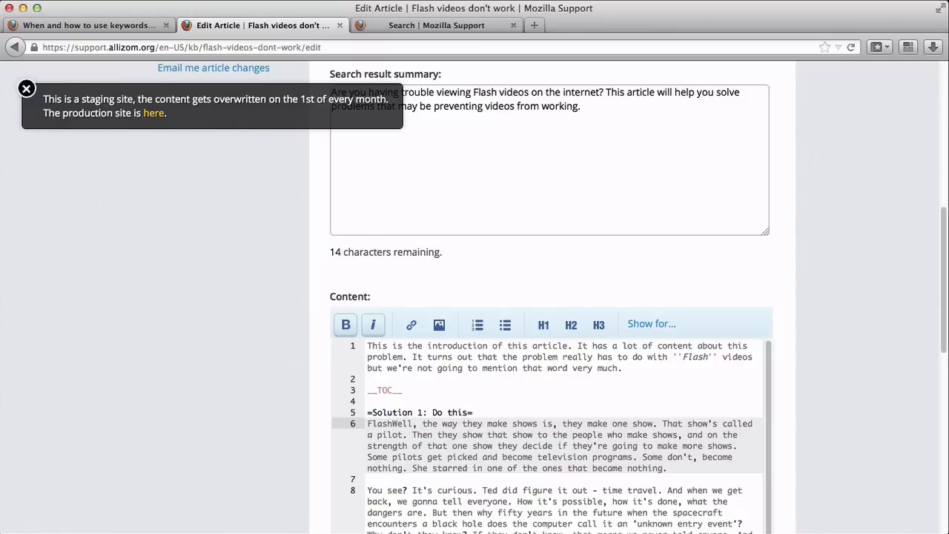
text(video)
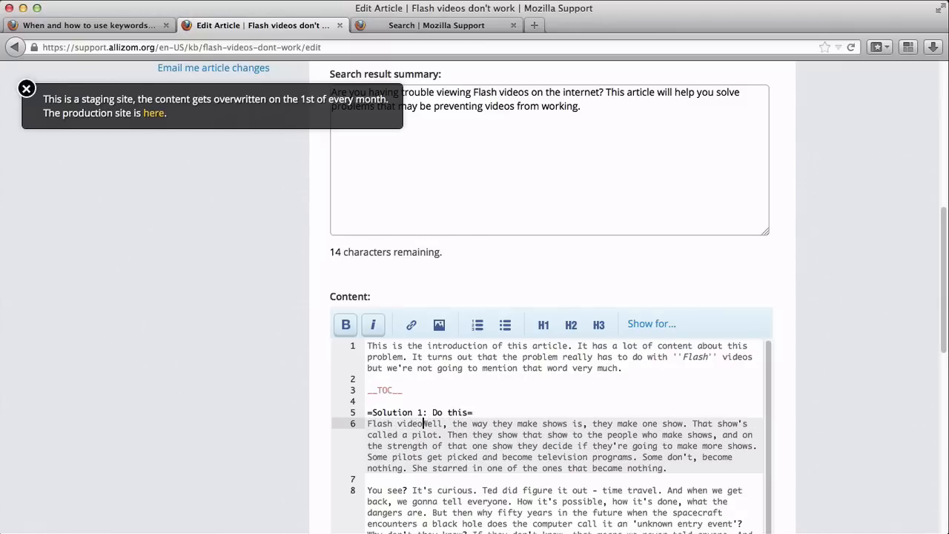
scroll(down, 3)
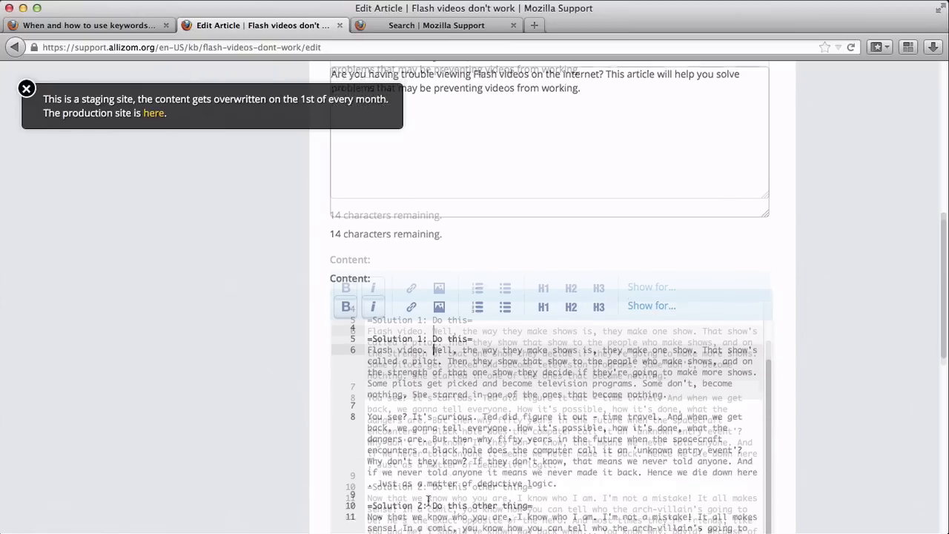
scroll(down, 3)
text(Flash)
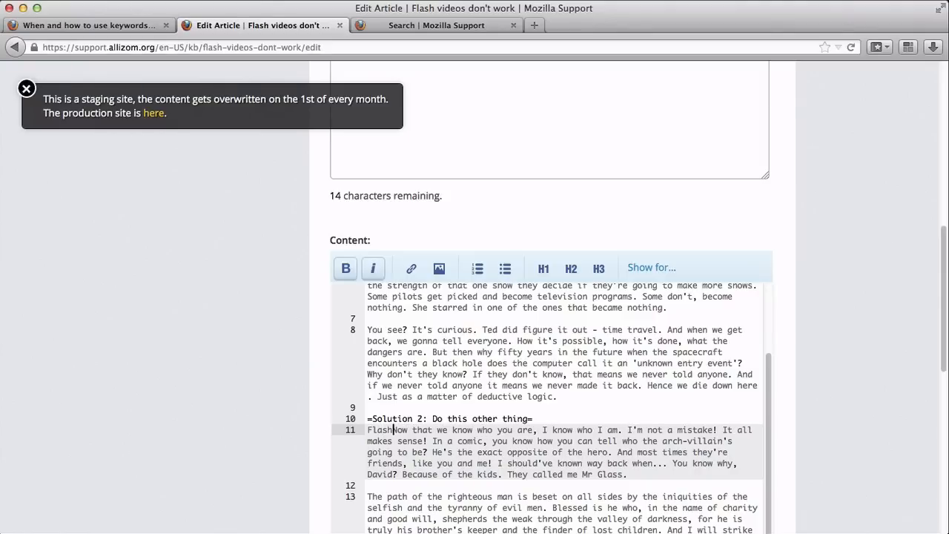
text(video)
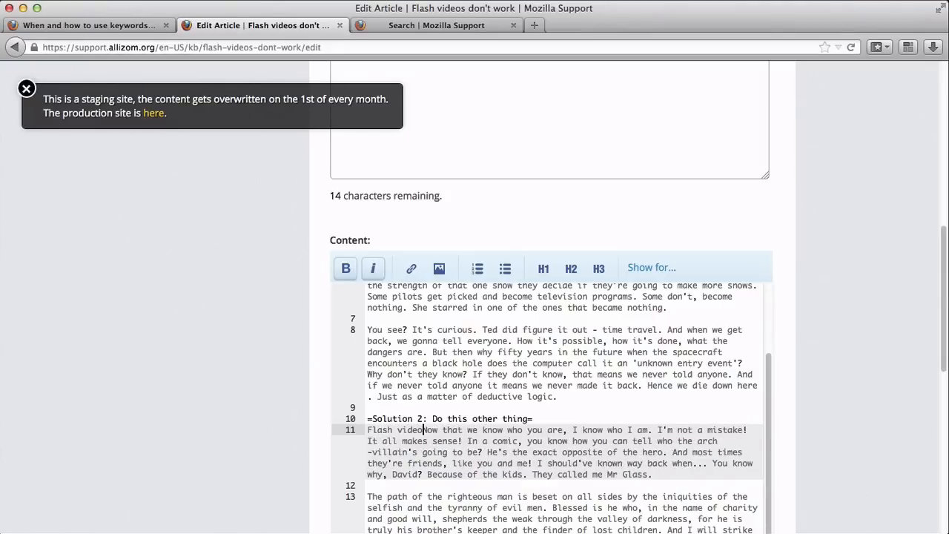
scroll(down, 3)
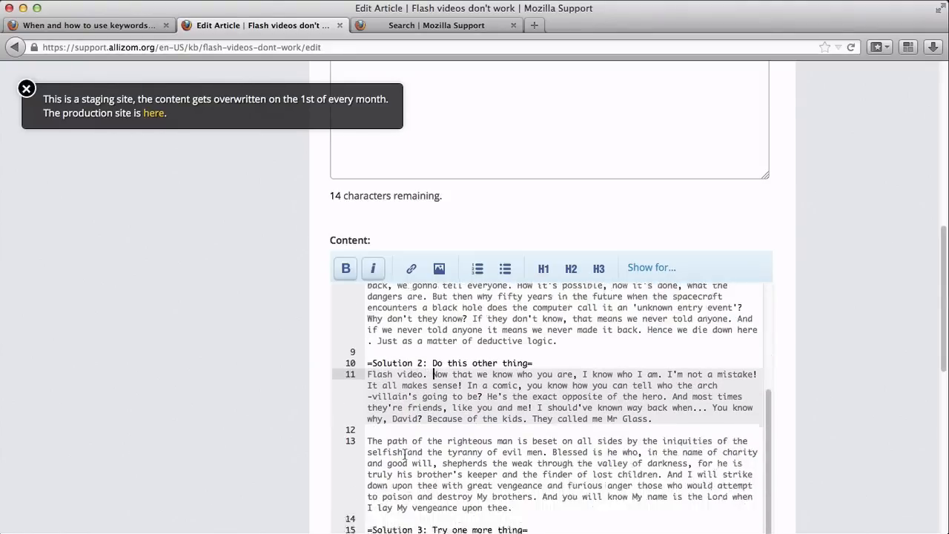
scroll(down, 3)
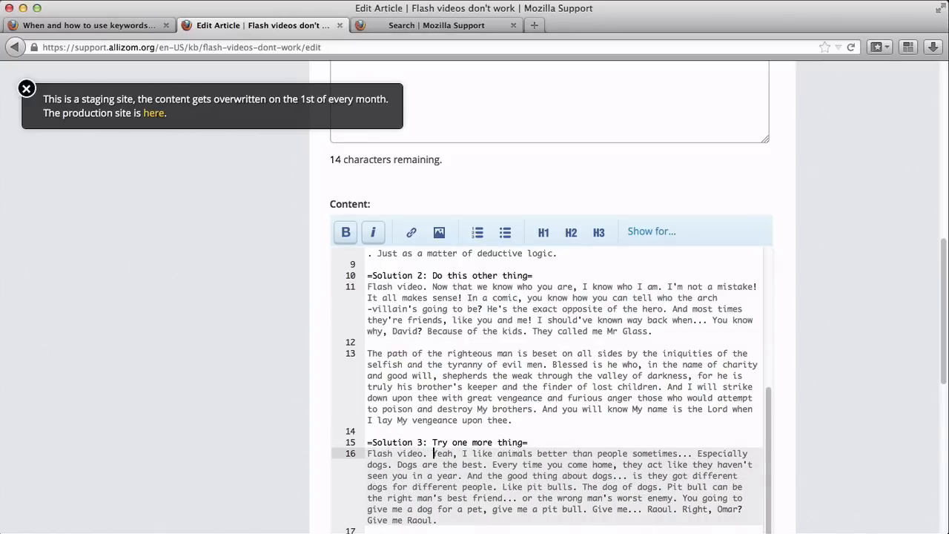
scroll(down, 3)
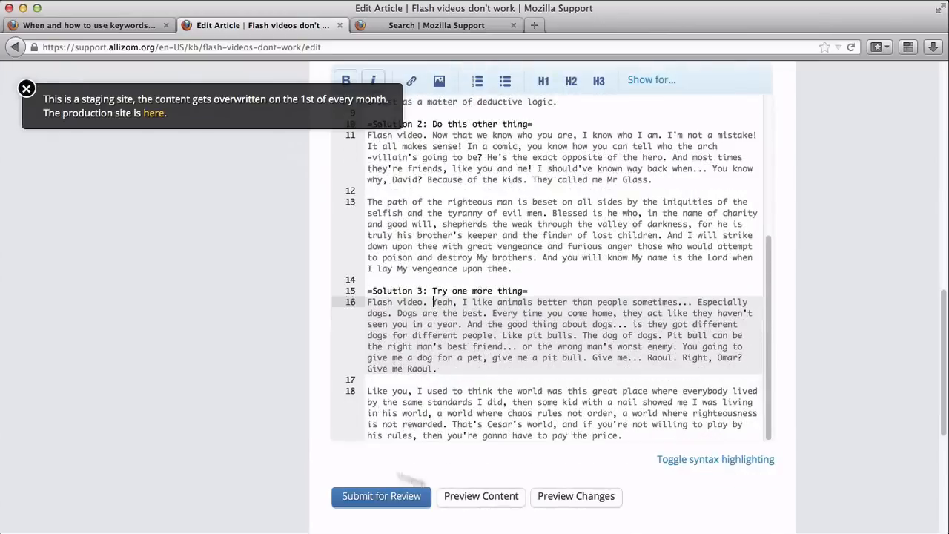
- Submit the body edit for review with the change comment 'updated'
click(381, 495)
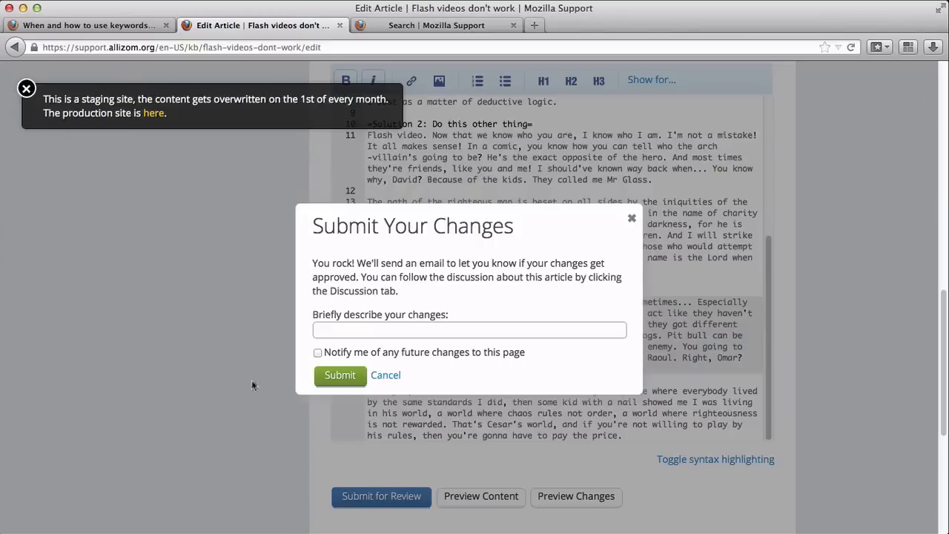
click(468, 329)
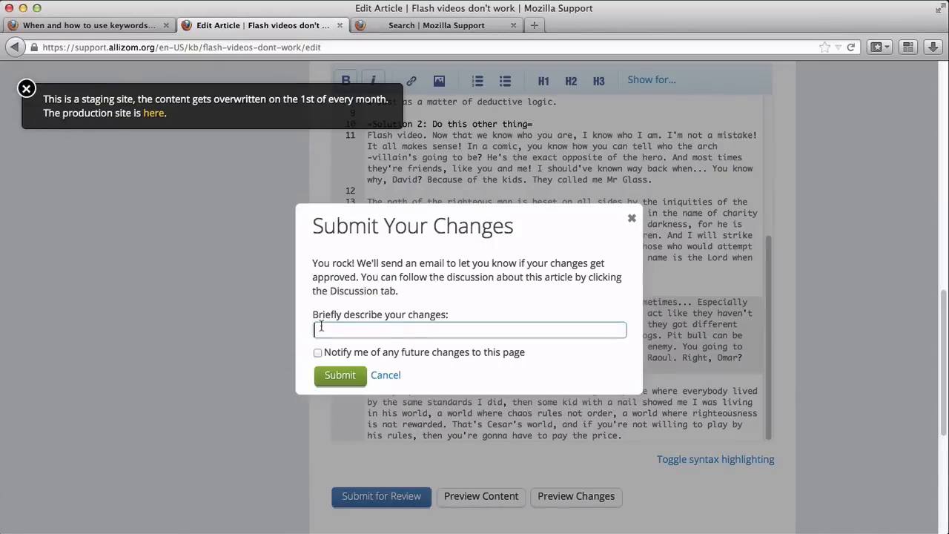
text(updated)
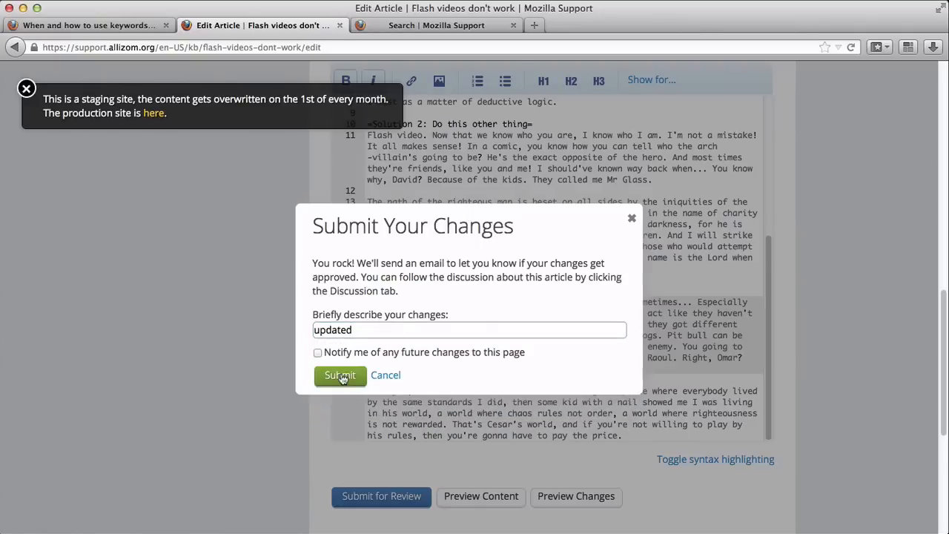
click(340, 376)
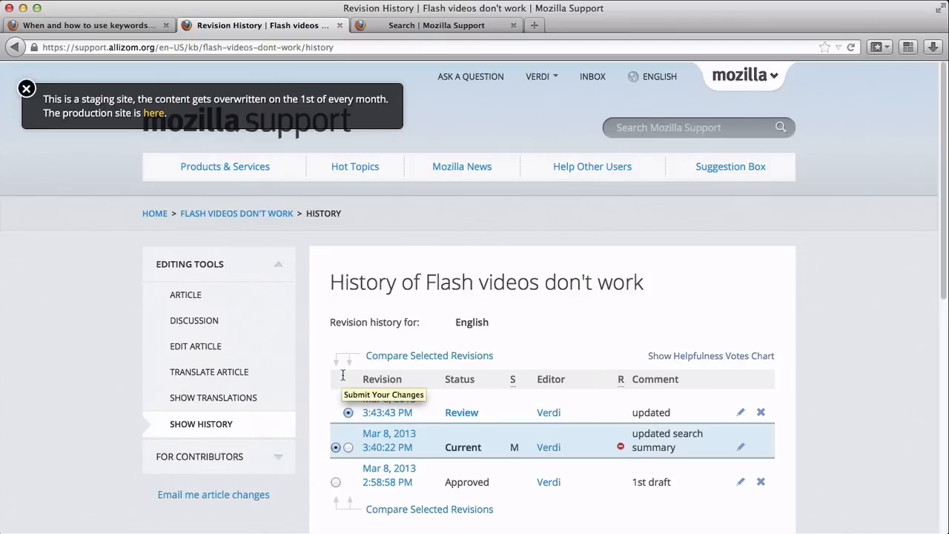
- Approve the newly submitted 'updated' revision from History so it goes live
click(386, 413)
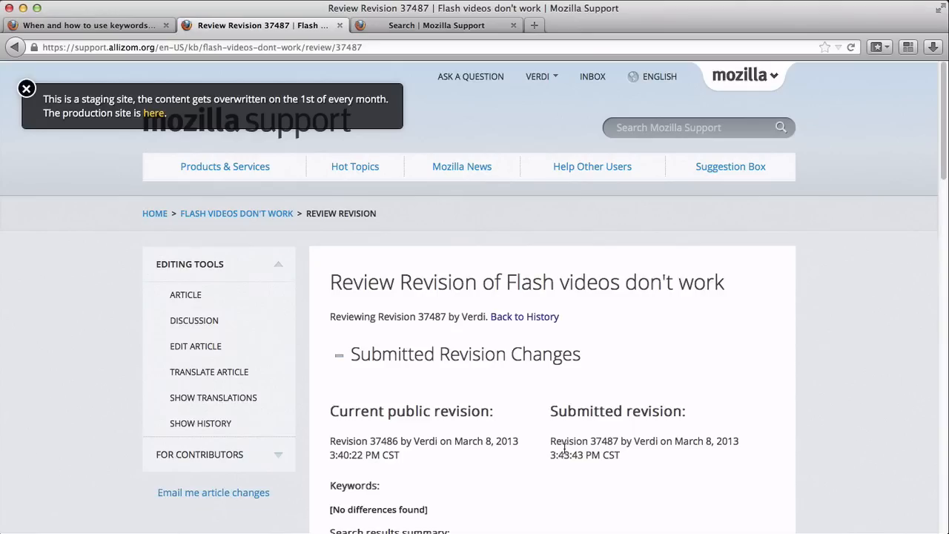
scroll(down, 3)
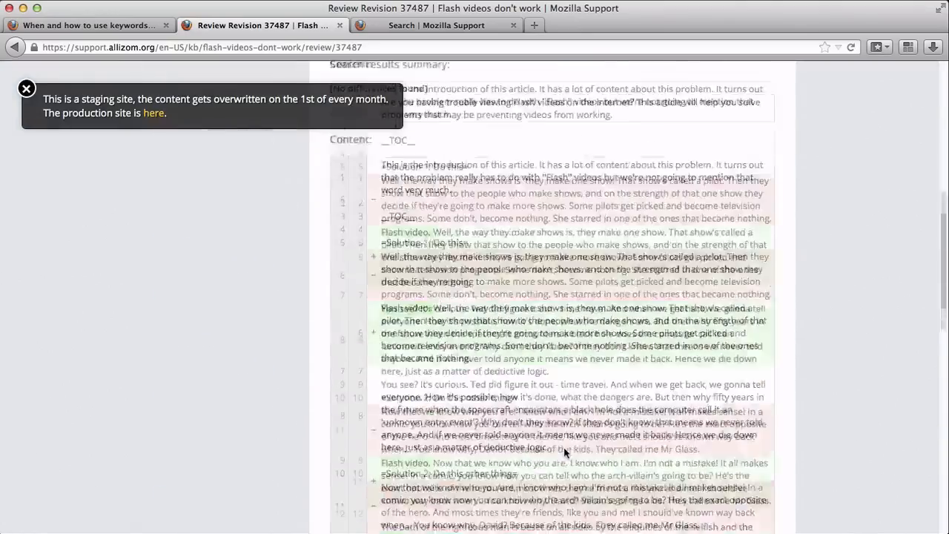
scroll(down, 3)
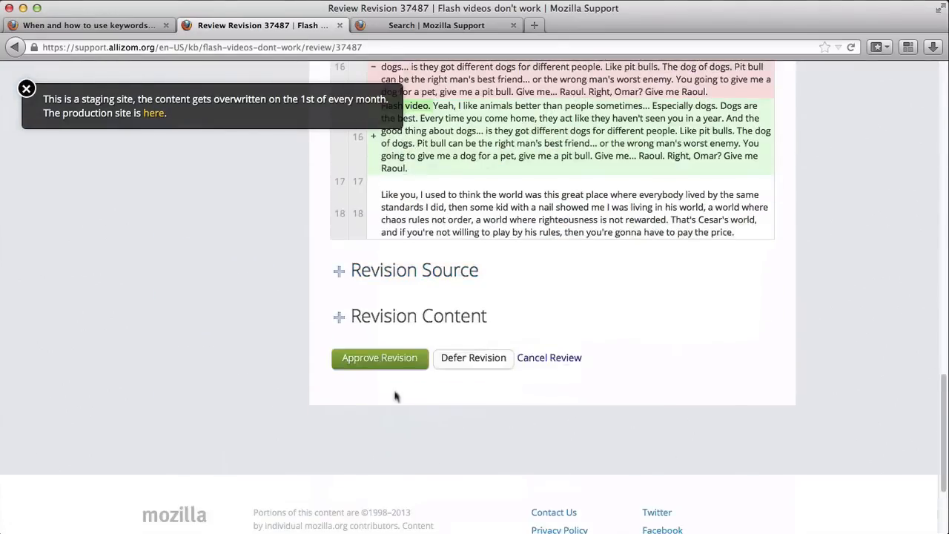
click(380, 358)
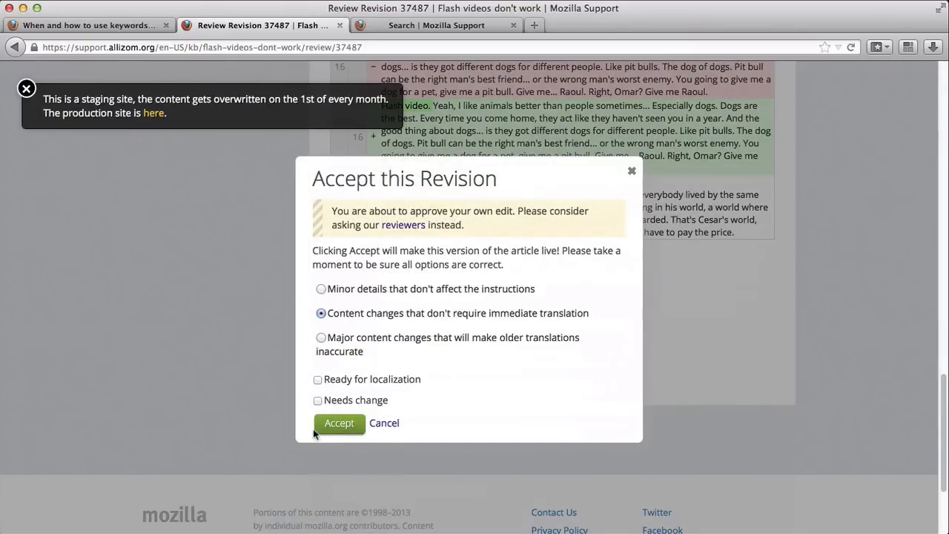
click(338, 423)
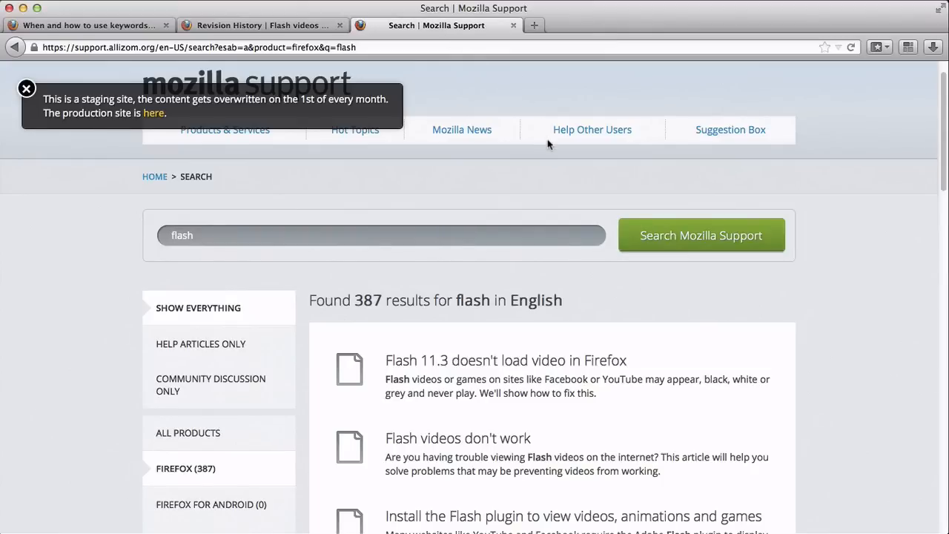
mouse_move(675, 244)
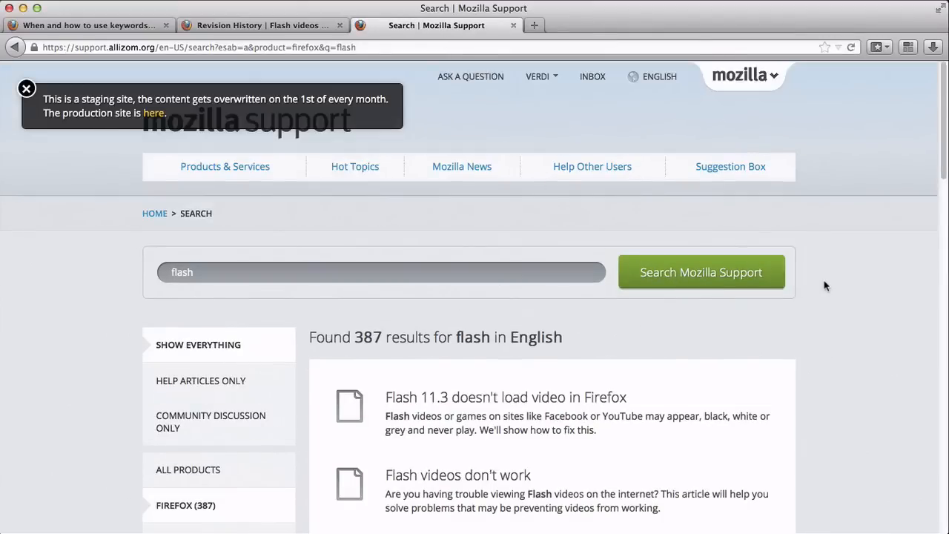
- Return to the article's revision history, now listing 'updated' as current
scroll(down, 3)
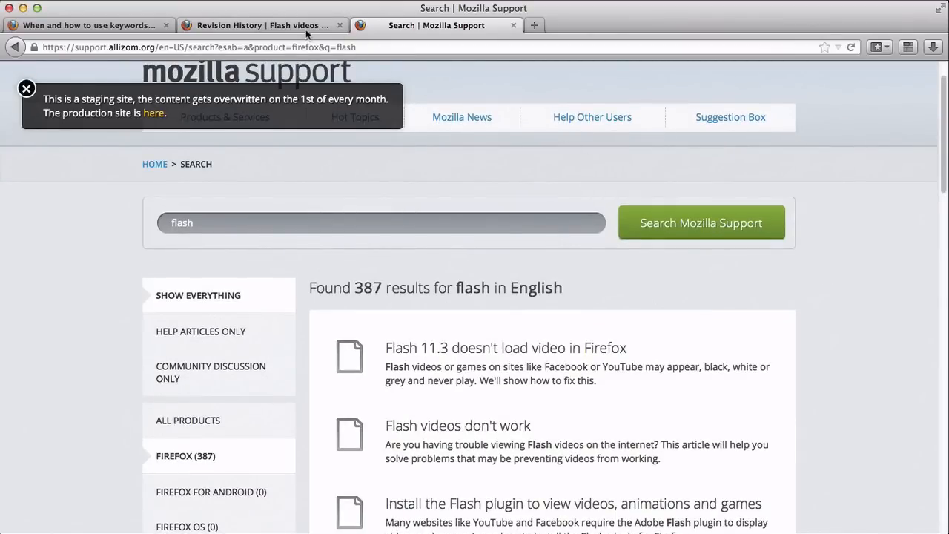
click(259, 24)
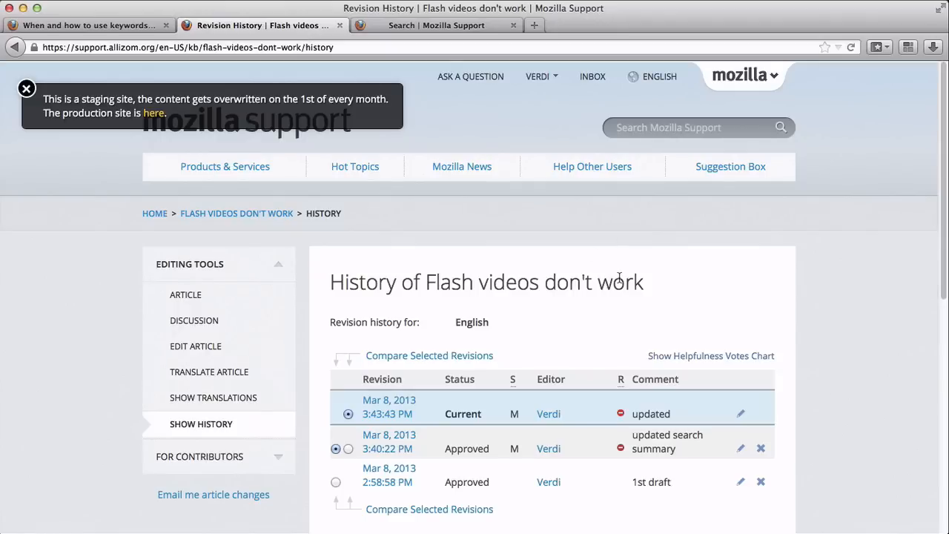
mouse_move(195, 347)
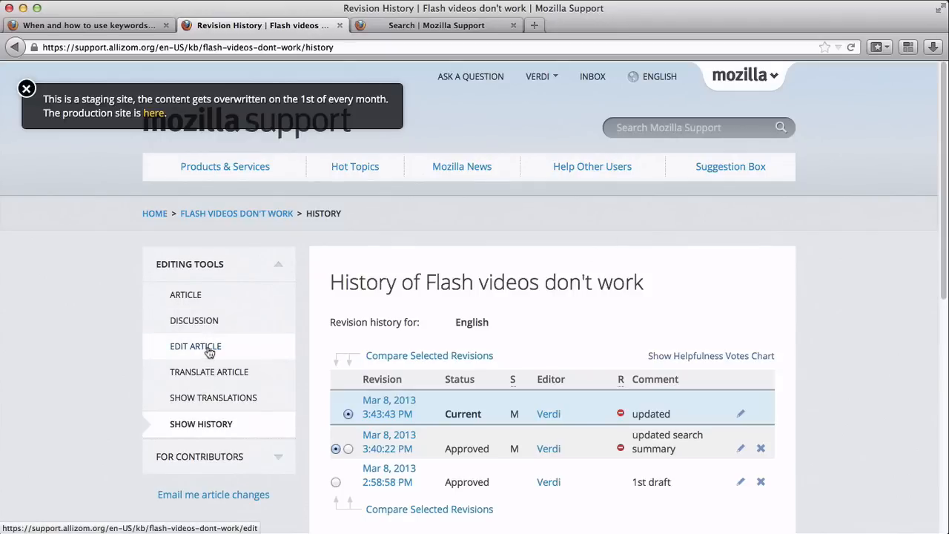
- Edit the article and delete the extra paragraphs under each solution, leaving one 'Flash video.' line
click(196, 345)
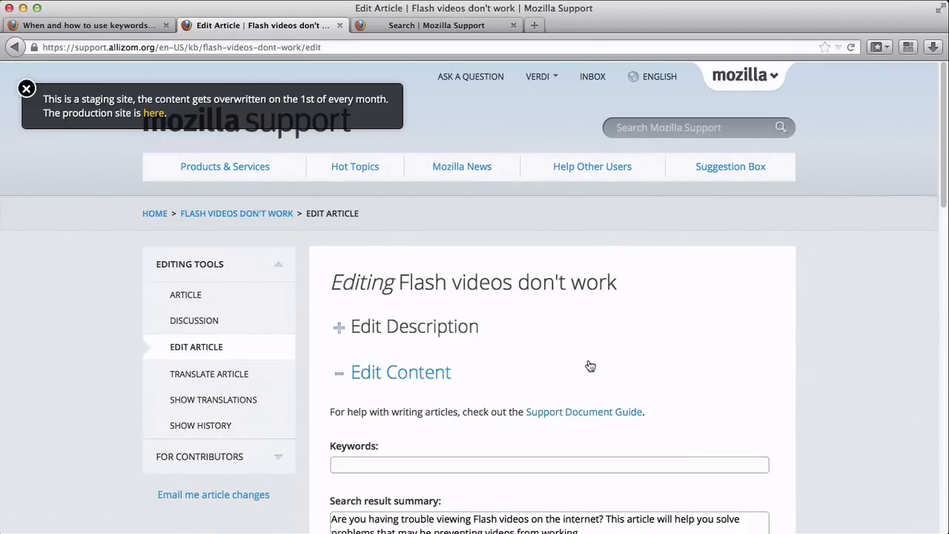
scroll(down, 3)
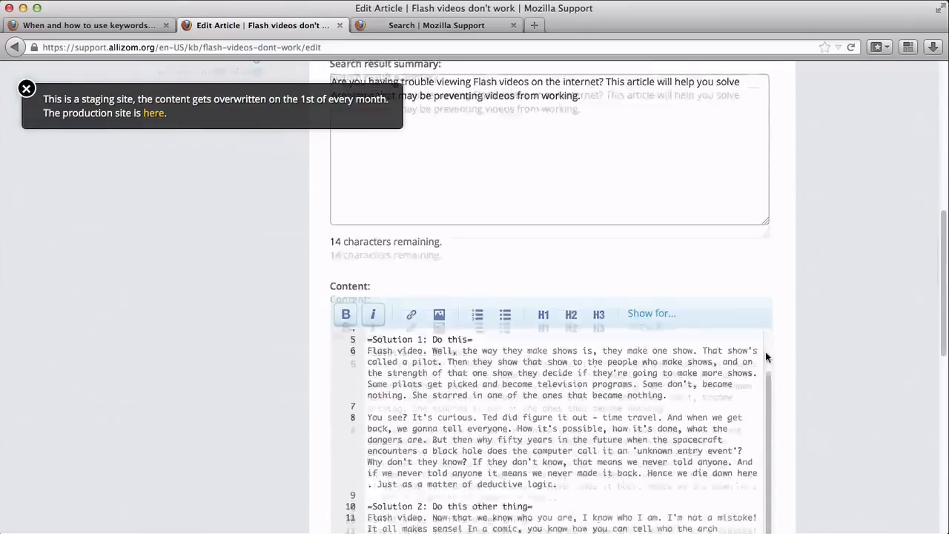
scroll(down, 3)
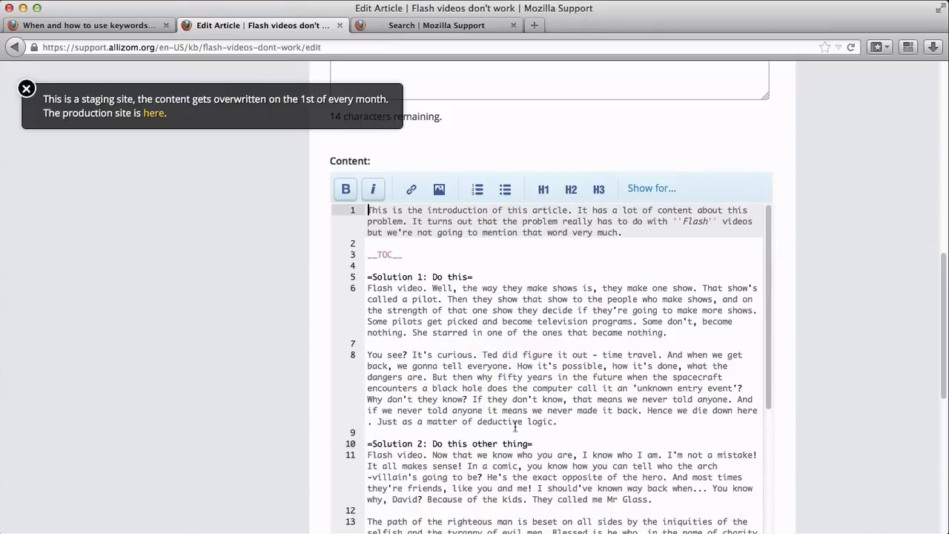
drag(368, 354, 557, 421)
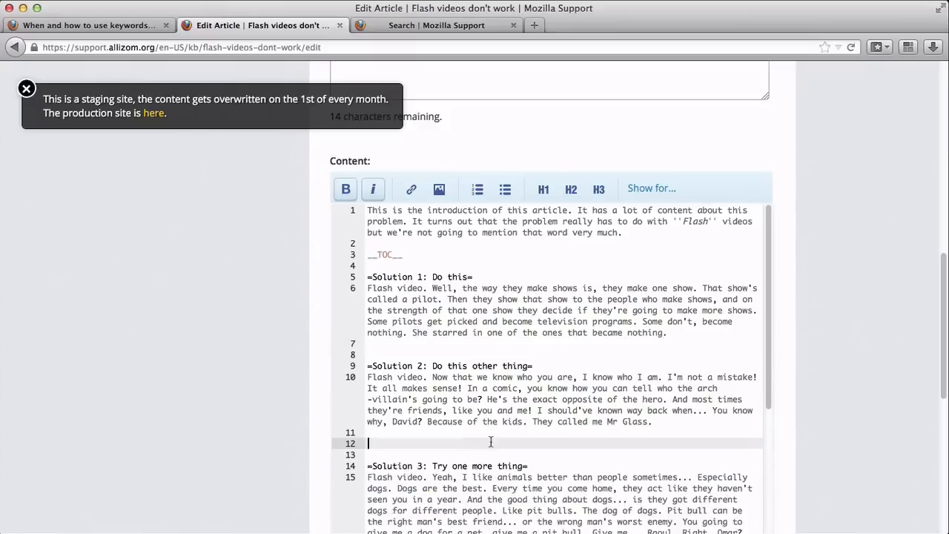
scroll(down, 3)
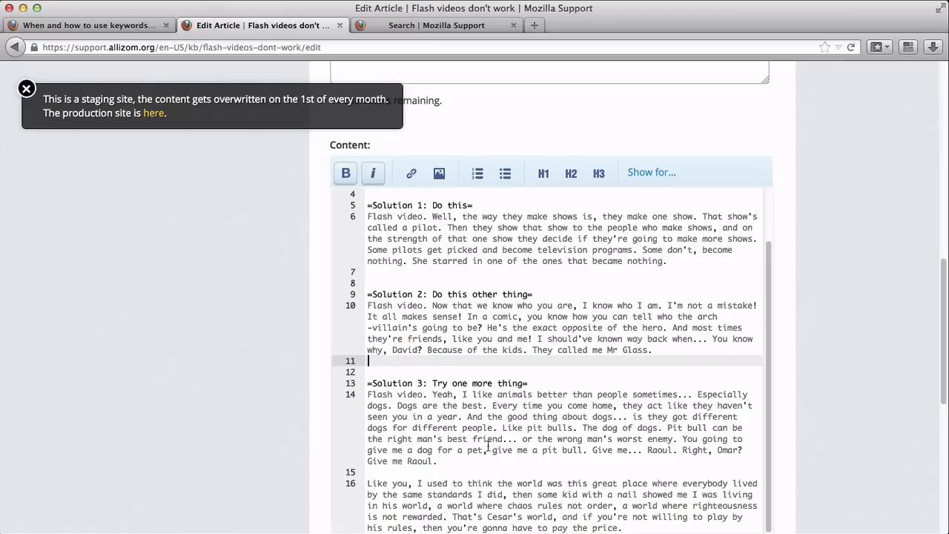
scroll(down, 3)
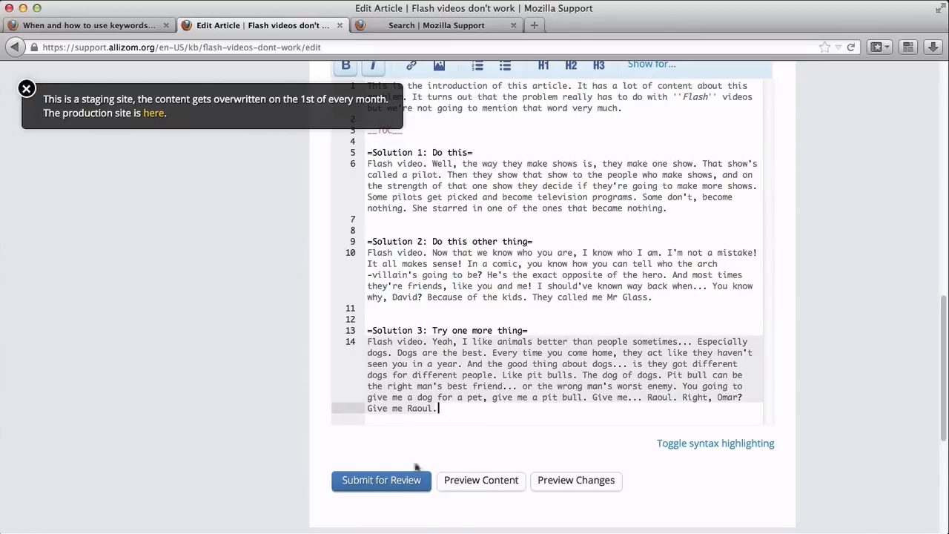
- Submit the trimmed article for review with change description 'shorter'
click(381, 481)
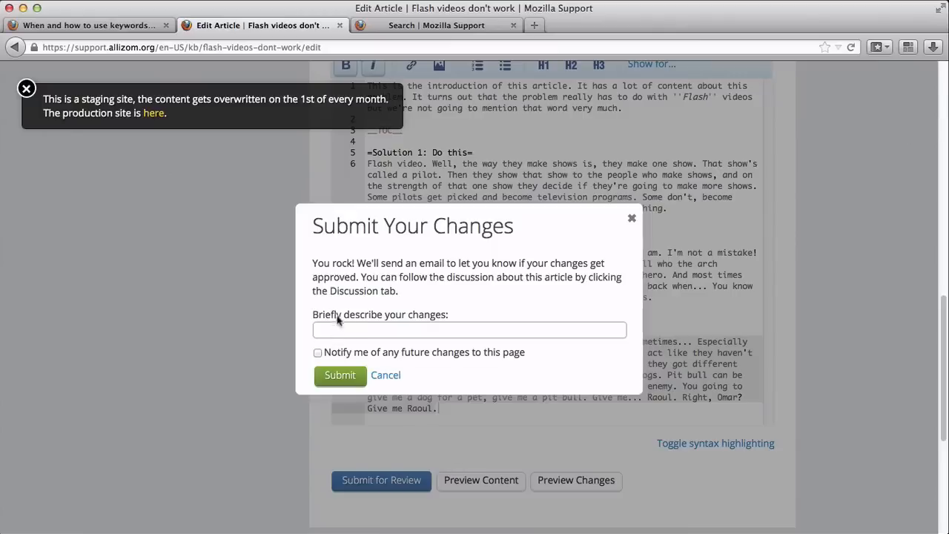
click(339, 374)
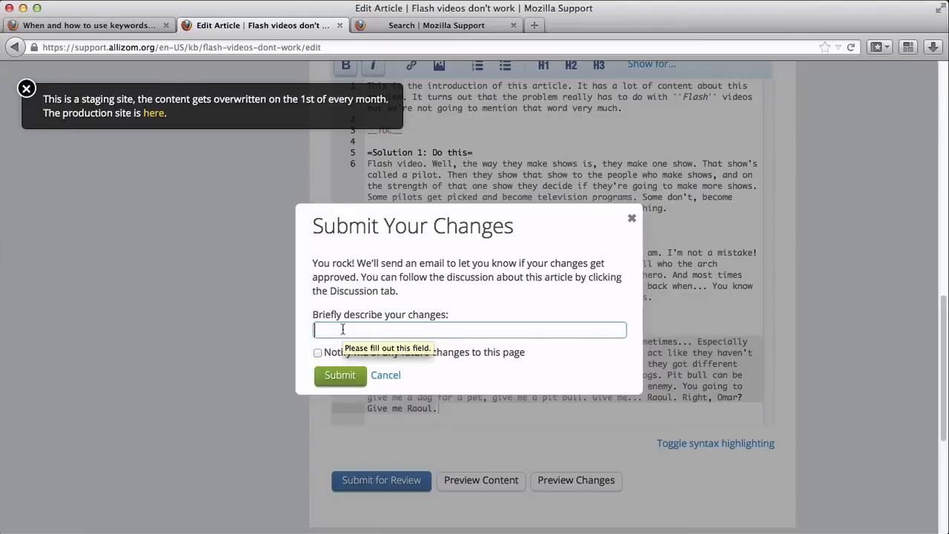
text(shorter)
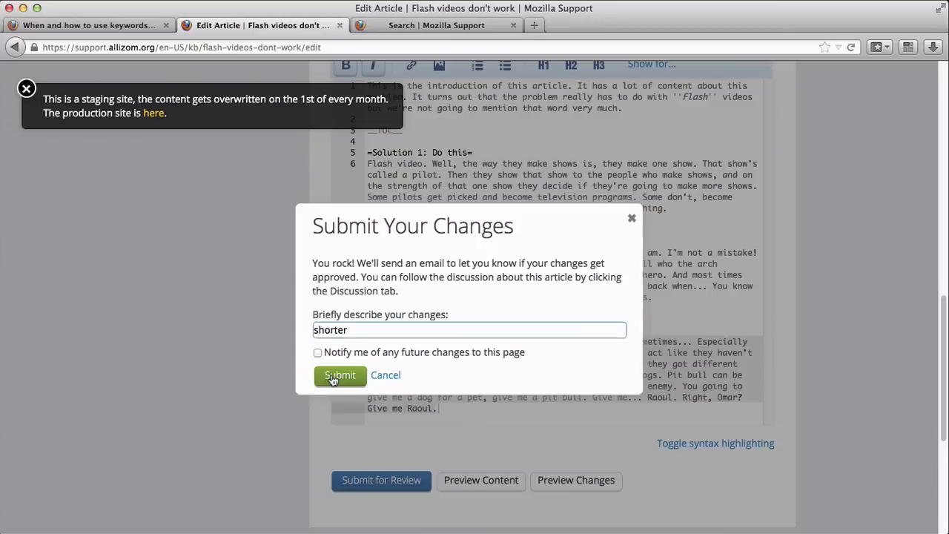
click(340, 374)
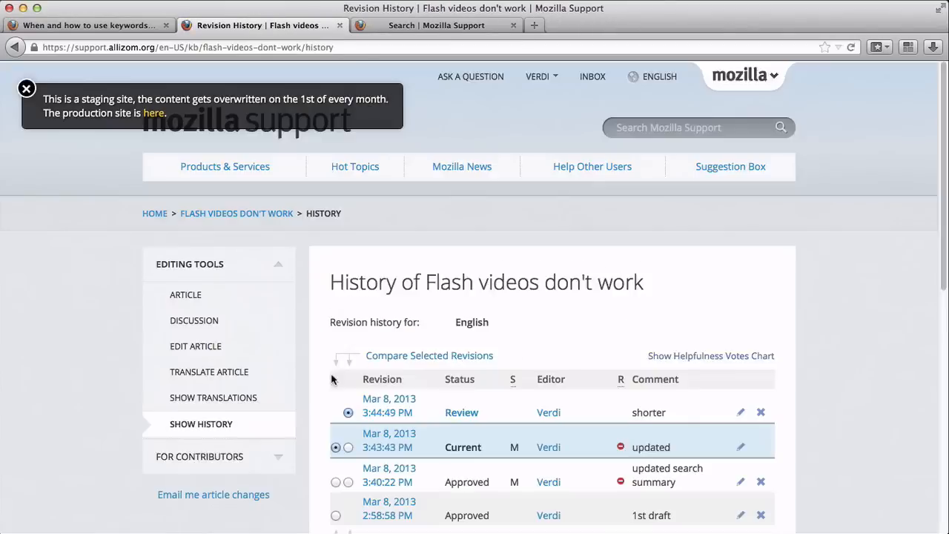
- Accept the 'shorter' revision as a content change and view the live article
click(461, 412)
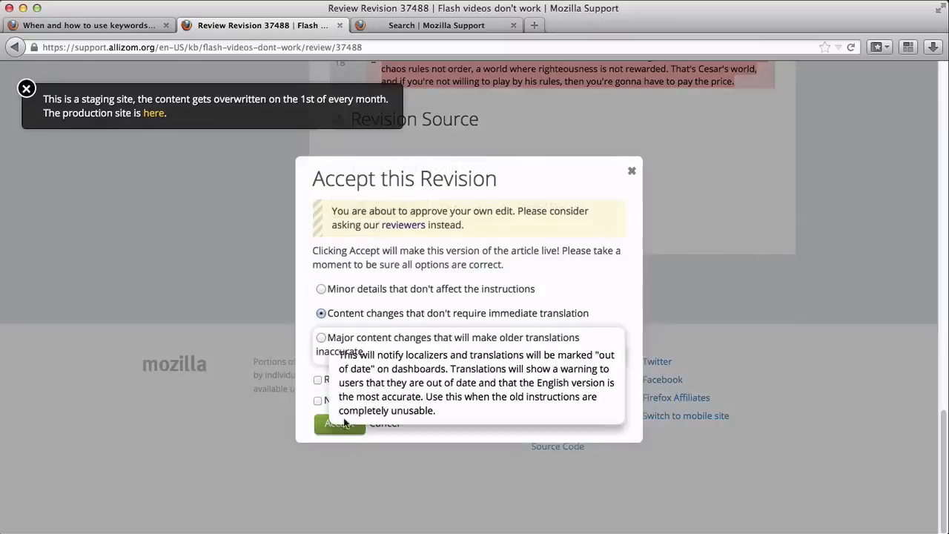
click(338, 423)
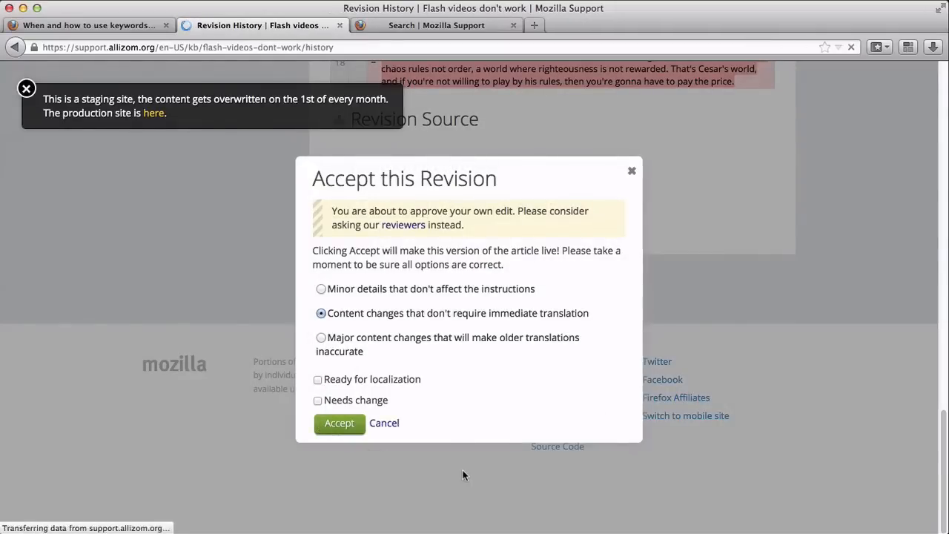
click(384, 423)
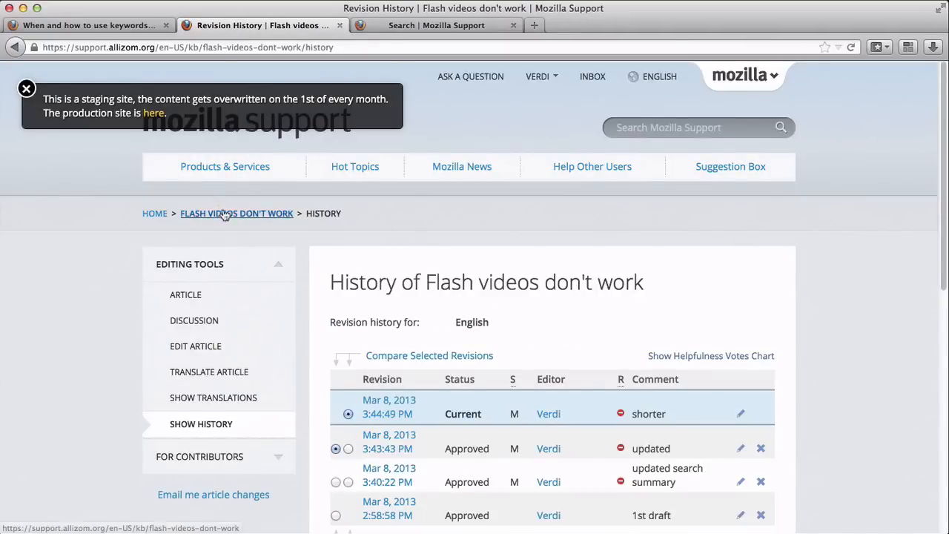
click(236, 214)
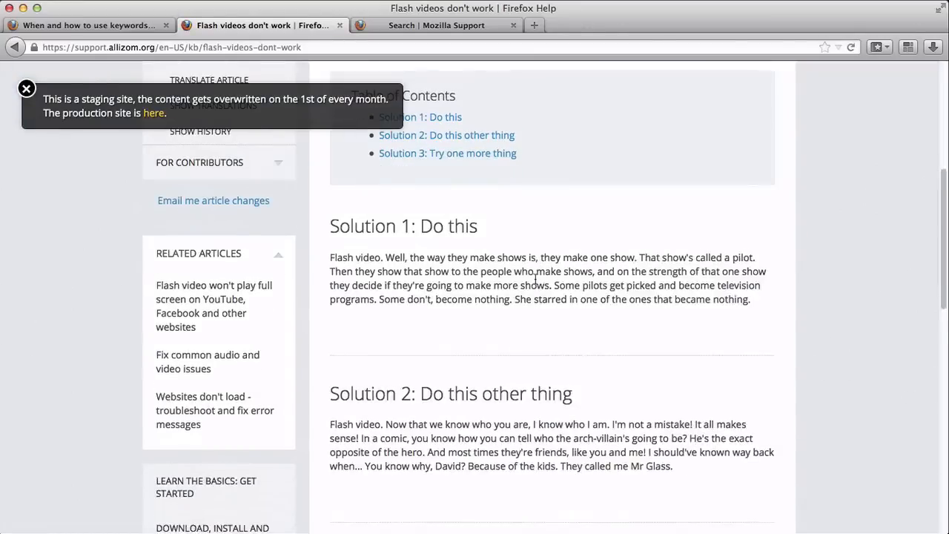
- Search Mozilla Support for 'flash', where 'Flash videos don't work' ranks second of 387
scroll(down, 3)
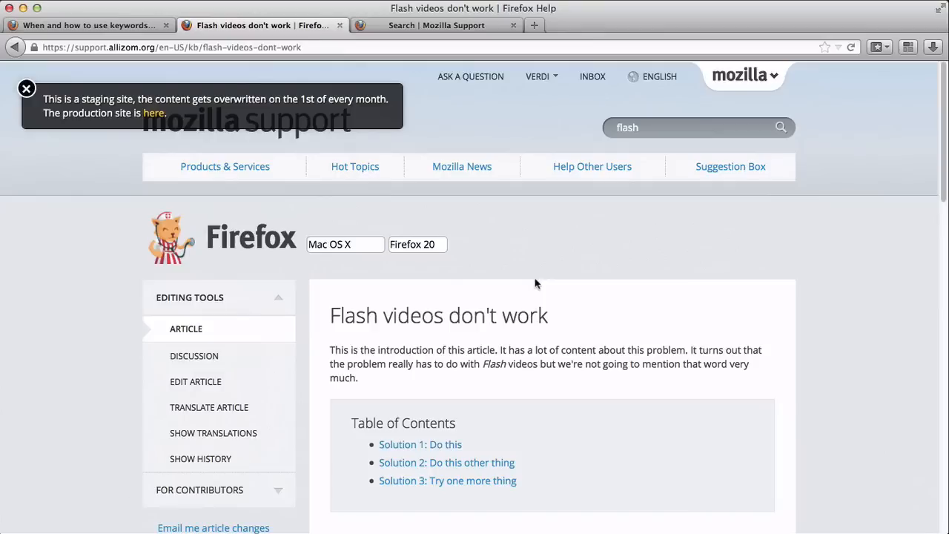
click(780, 128)
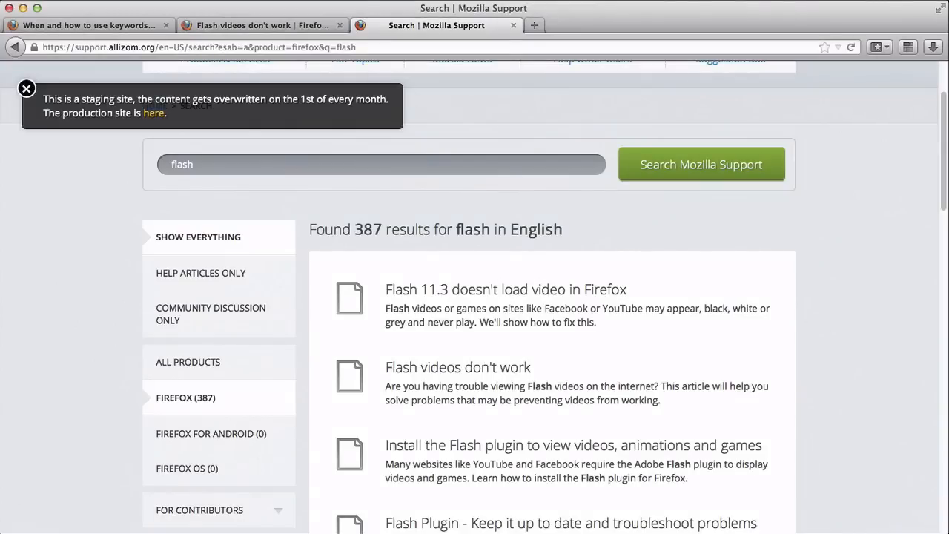
- Reopen 'Flash videos don't work' for editing and go to its Keywords field
click(456, 368)
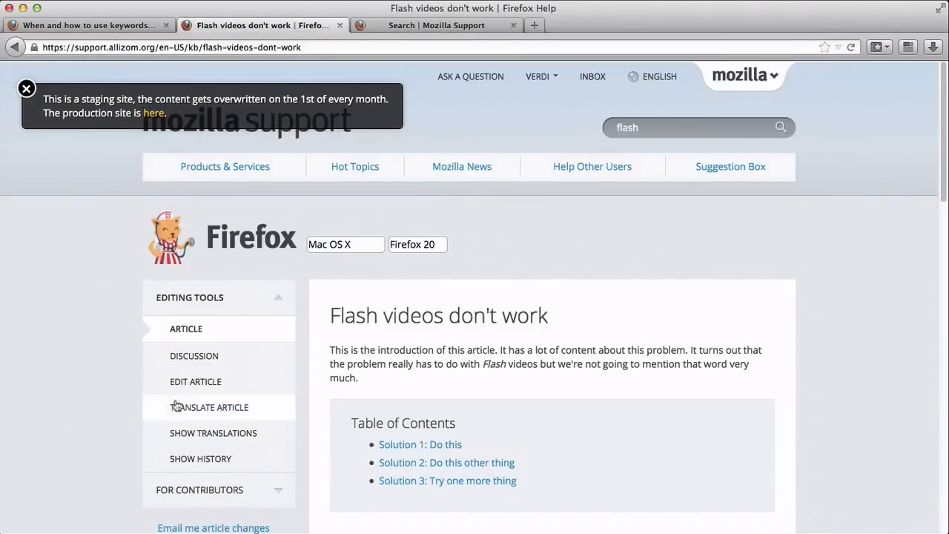
click(196, 381)
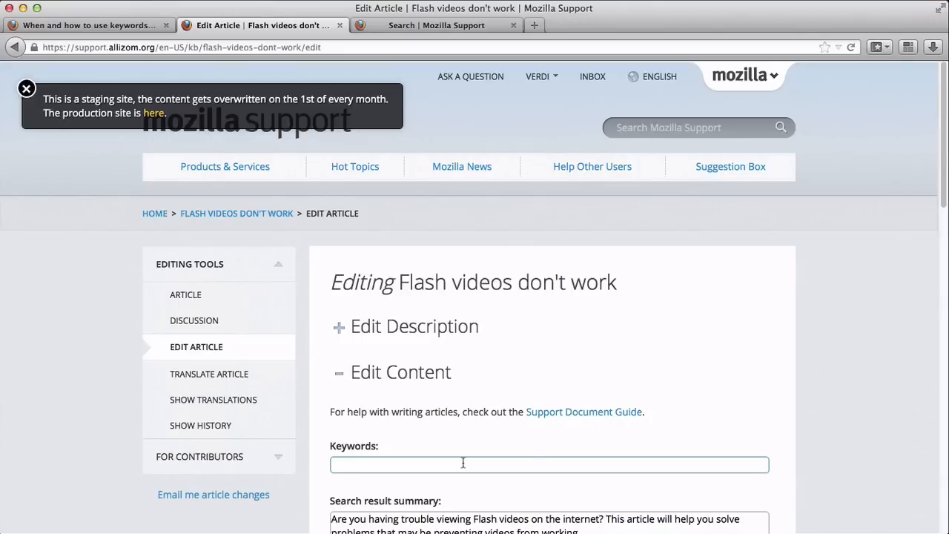
mouse_move(546, 454)
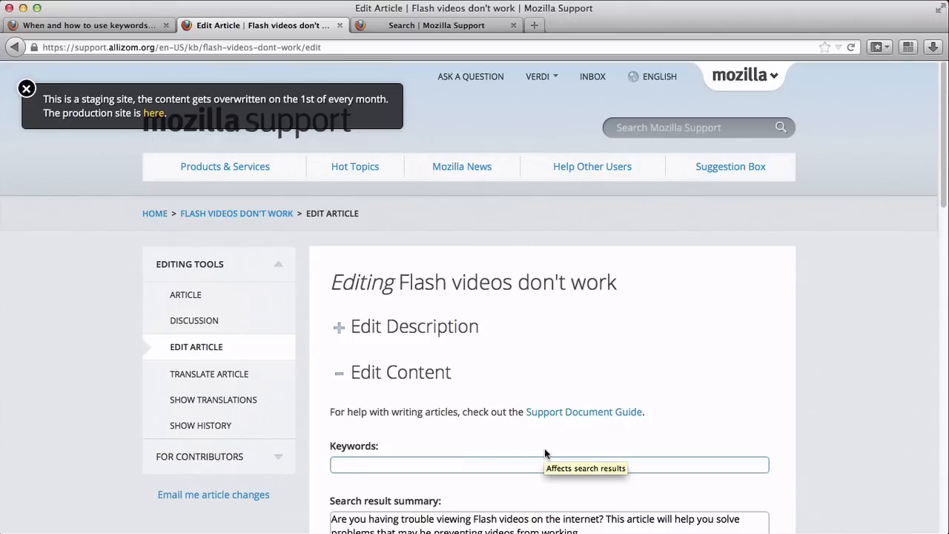
click(549, 466)
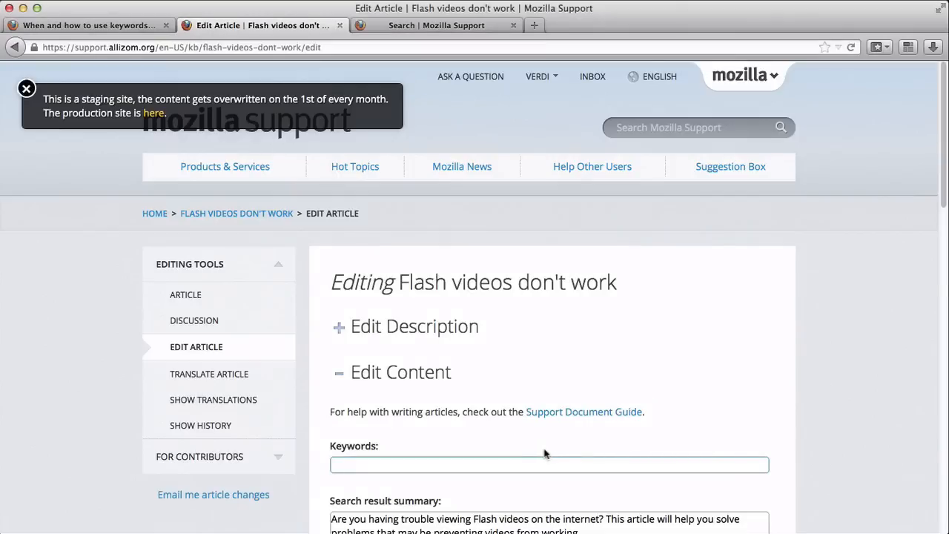
- Add keyword 'Flash', submit as 'keywords', and confirm the article ranks first for 'flash'
click(549, 466)
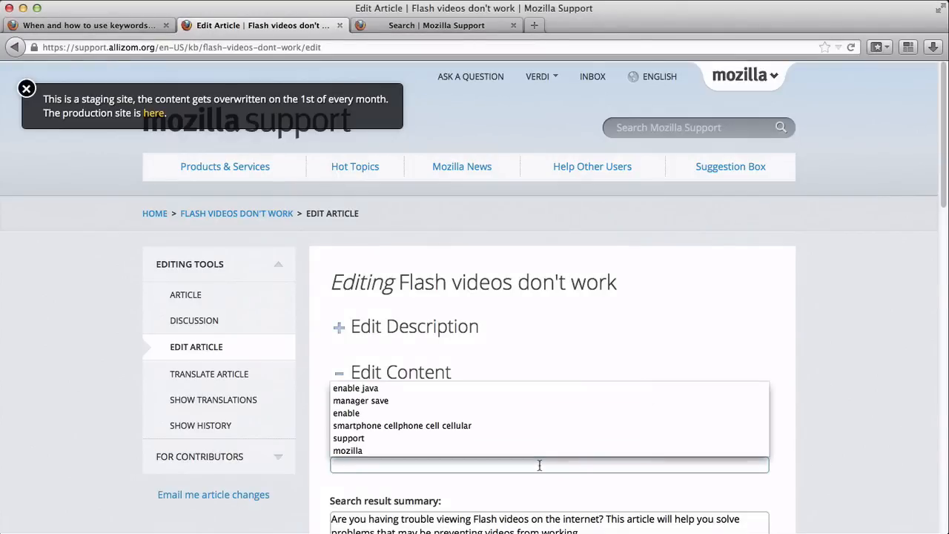
text(Flash)
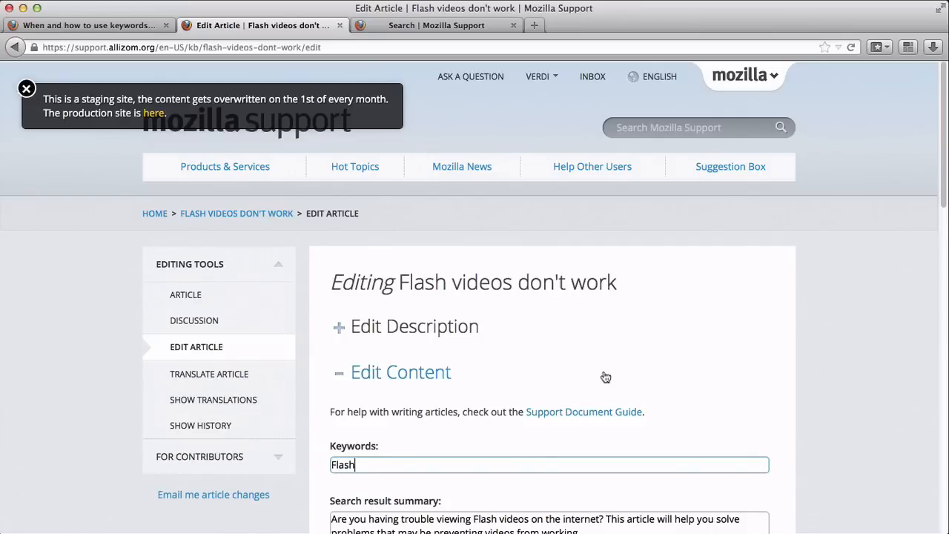
scroll(down, 3)
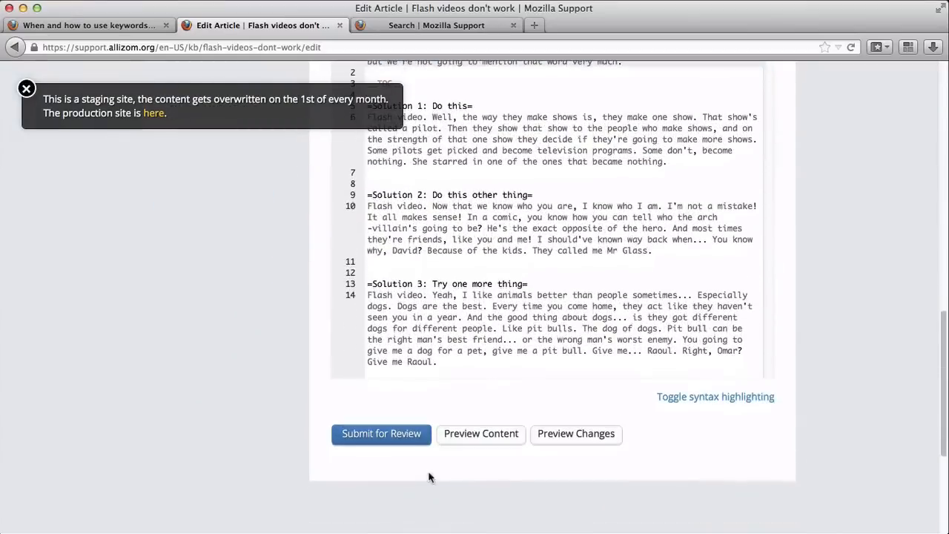
click(380, 434)
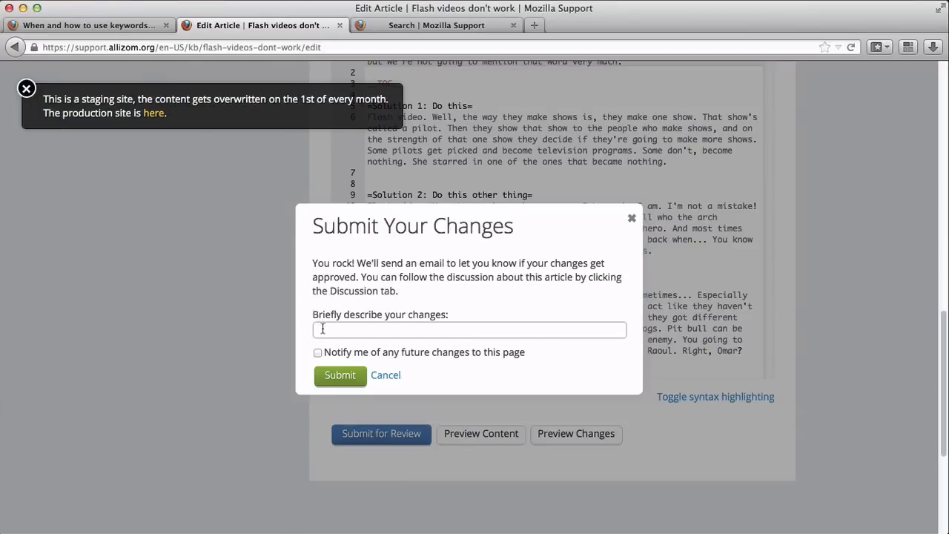
text(keywords)
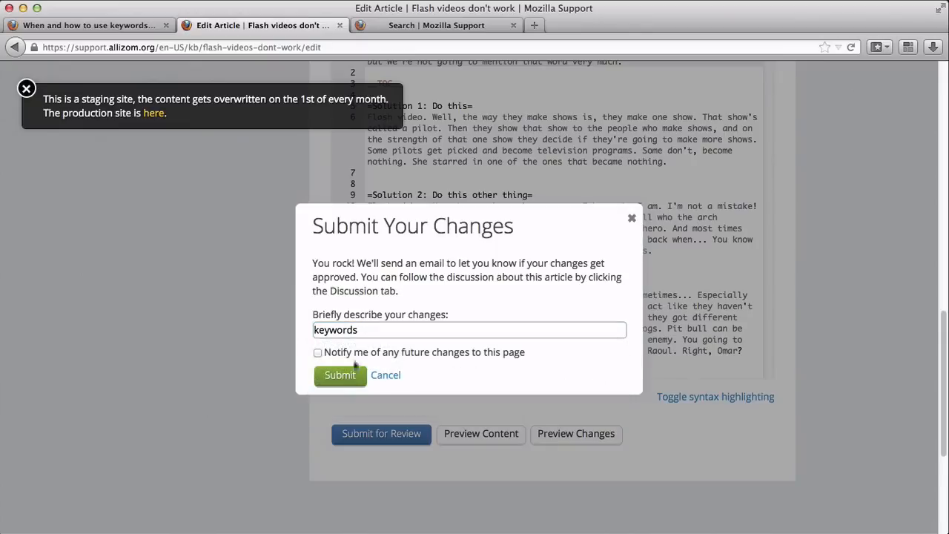
click(339, 374)
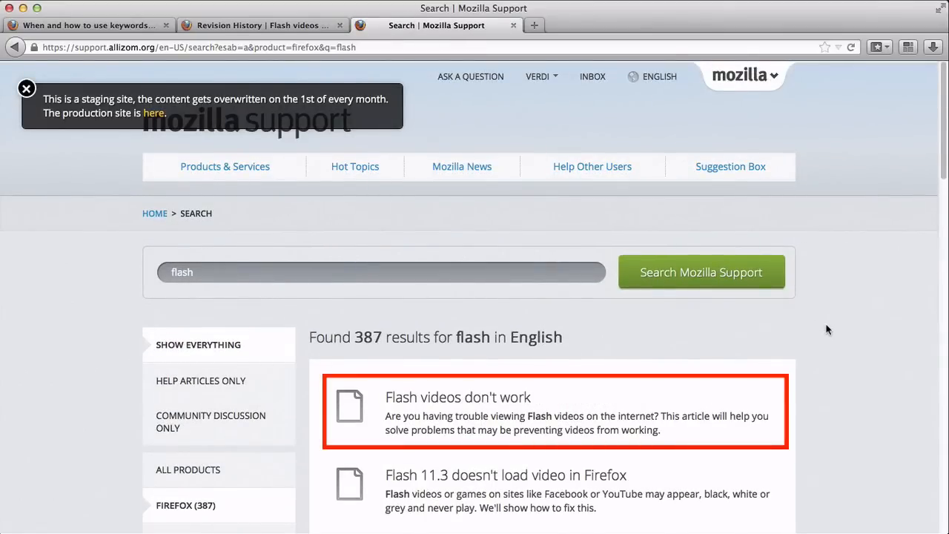
scroll(down, 3)
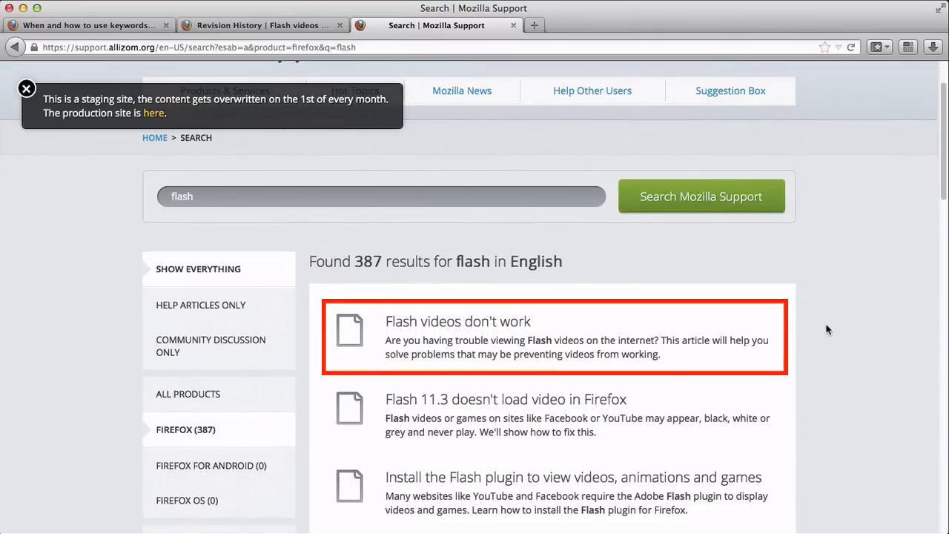